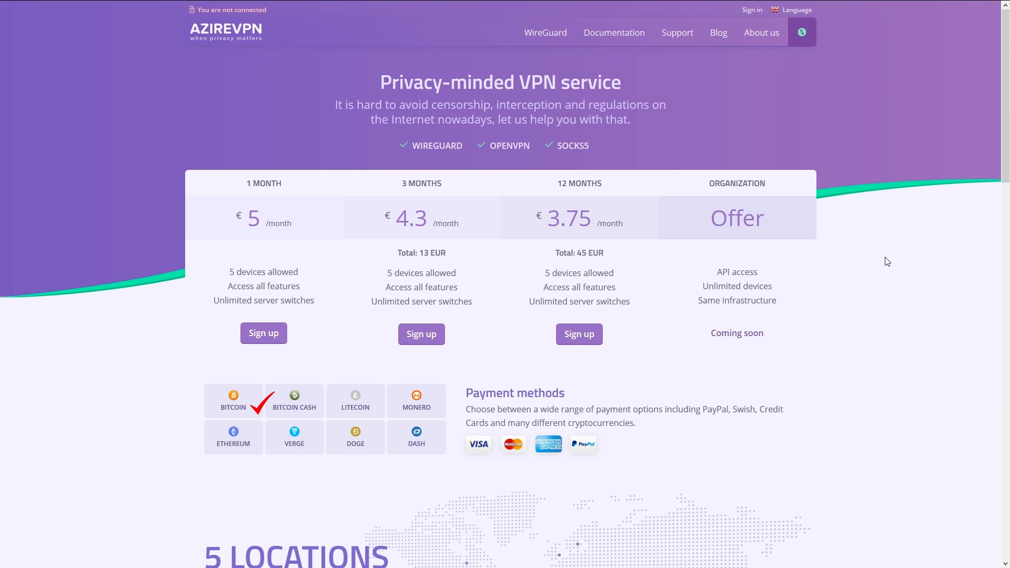
Step: Review the homepage sections: pricing, payment methods, locations, security features and WireGuard
click(234, 400)
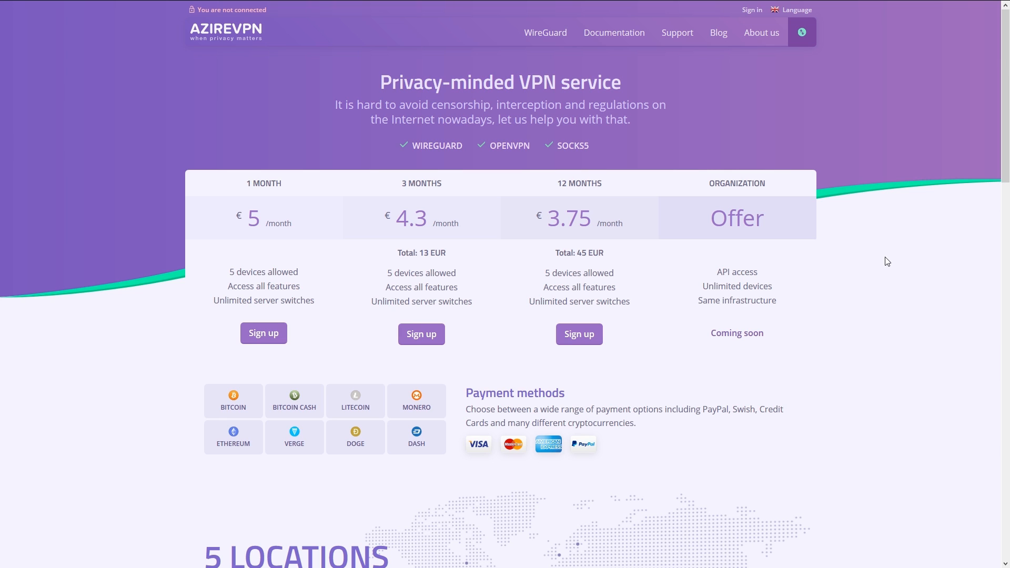
scroll(down, 3)
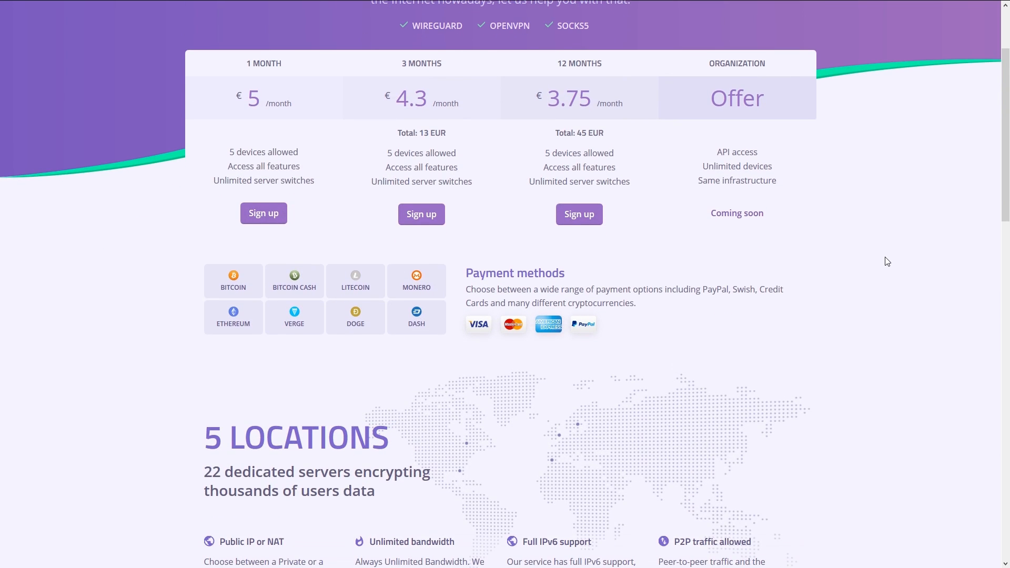
scroll(down, 3)
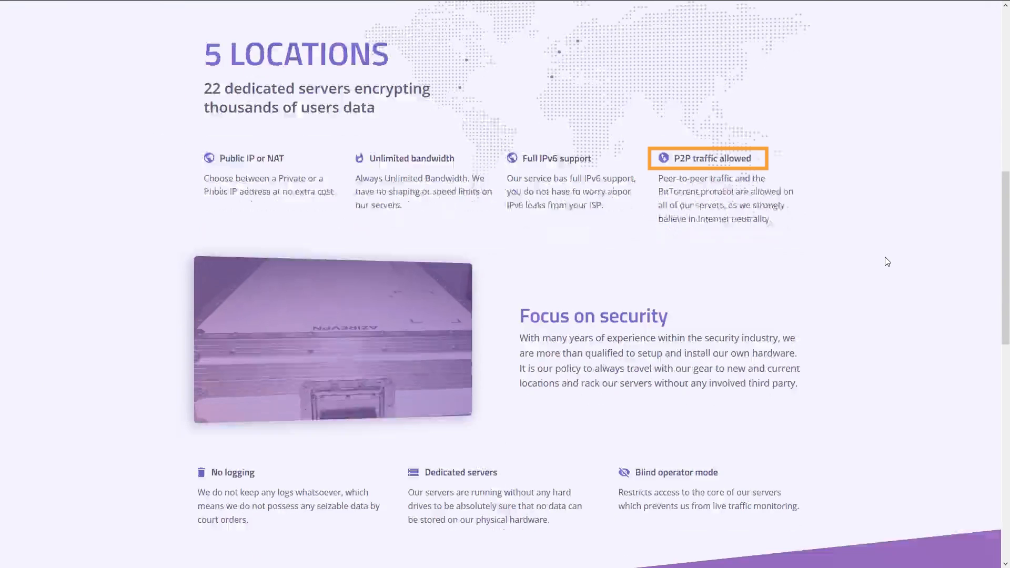
scroll(down, 3)
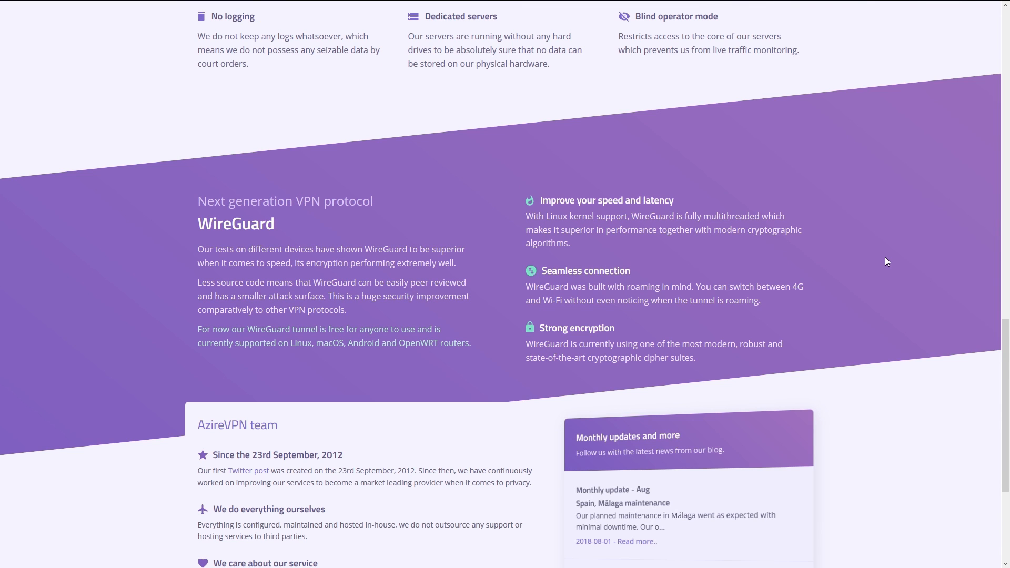
scroll(down, 3)
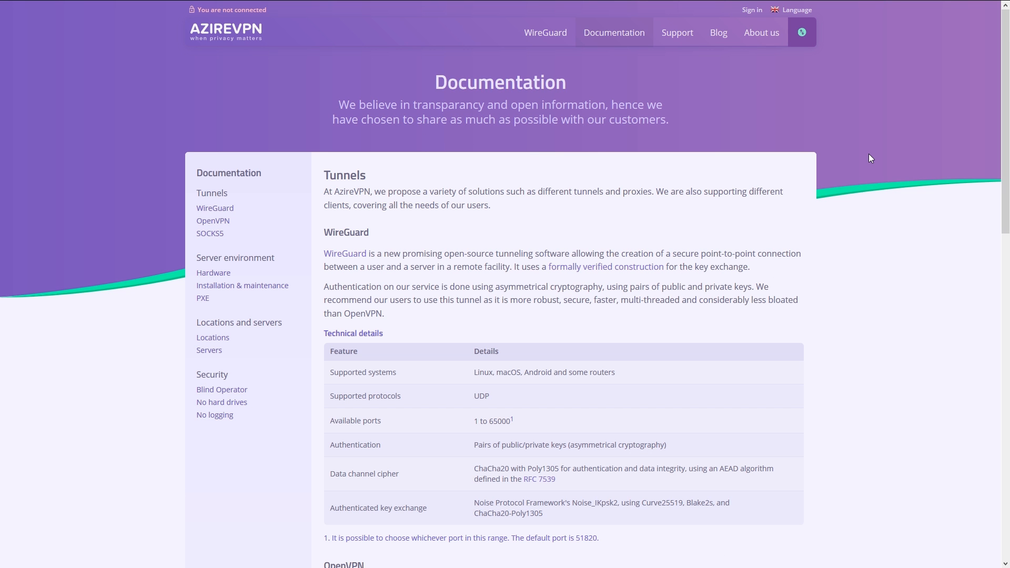
Step: Read the WireGuard, OpenVPN and SOCKS5 tunnel specifications on the Documentation page
scroll(down, 3)
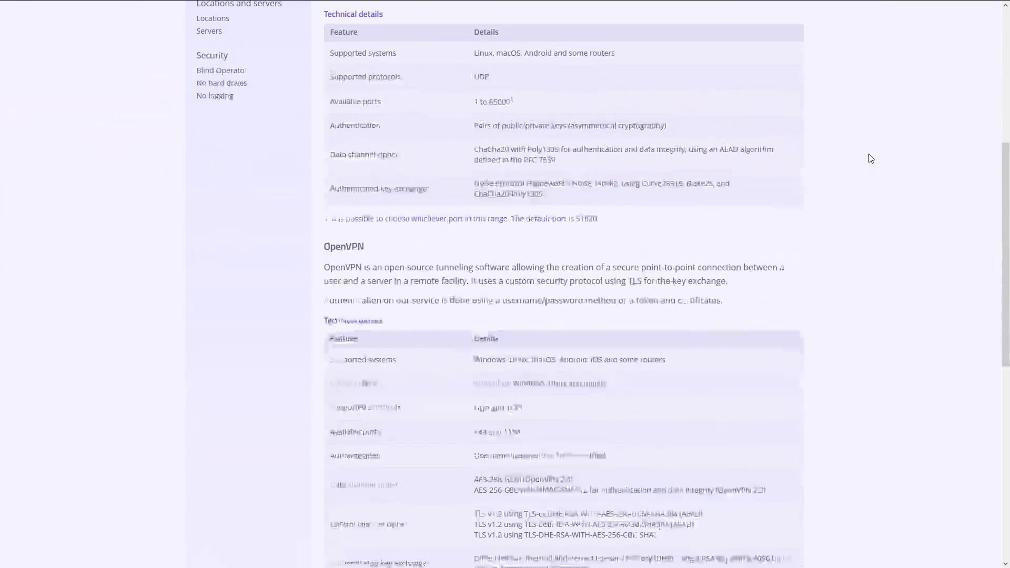
scroll(down, 3)
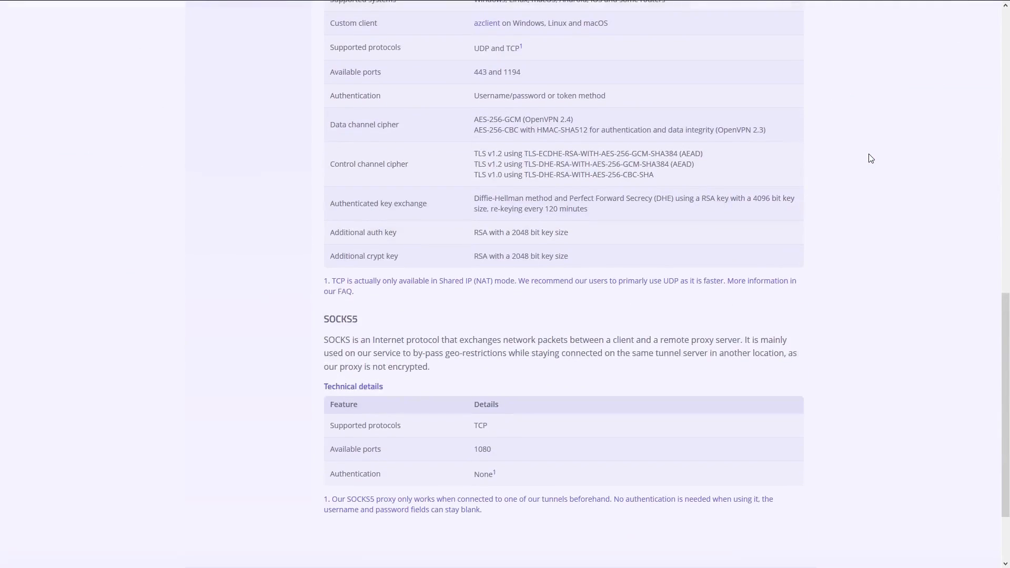
scroll(up, 3)
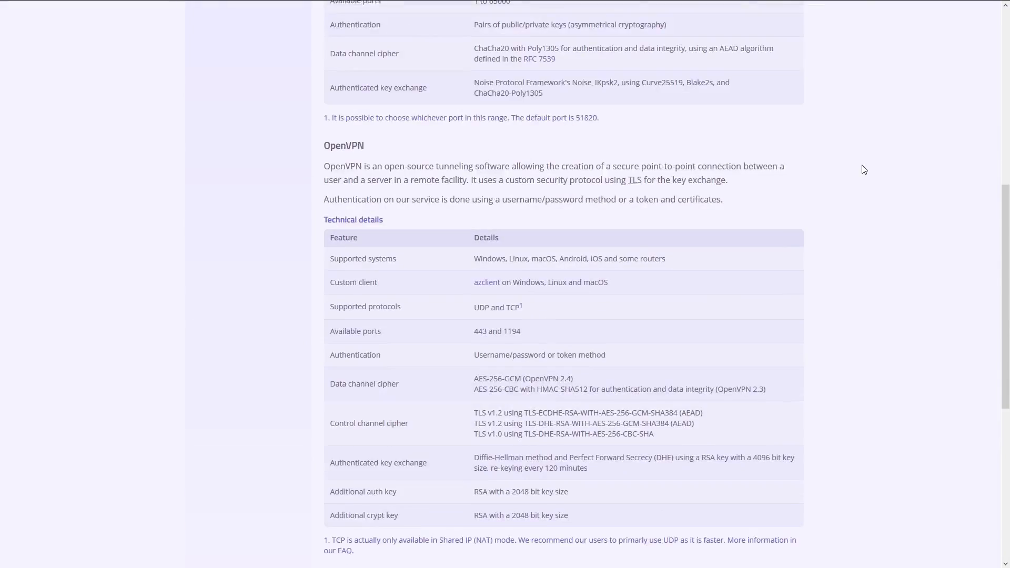
scroll(up, 3)
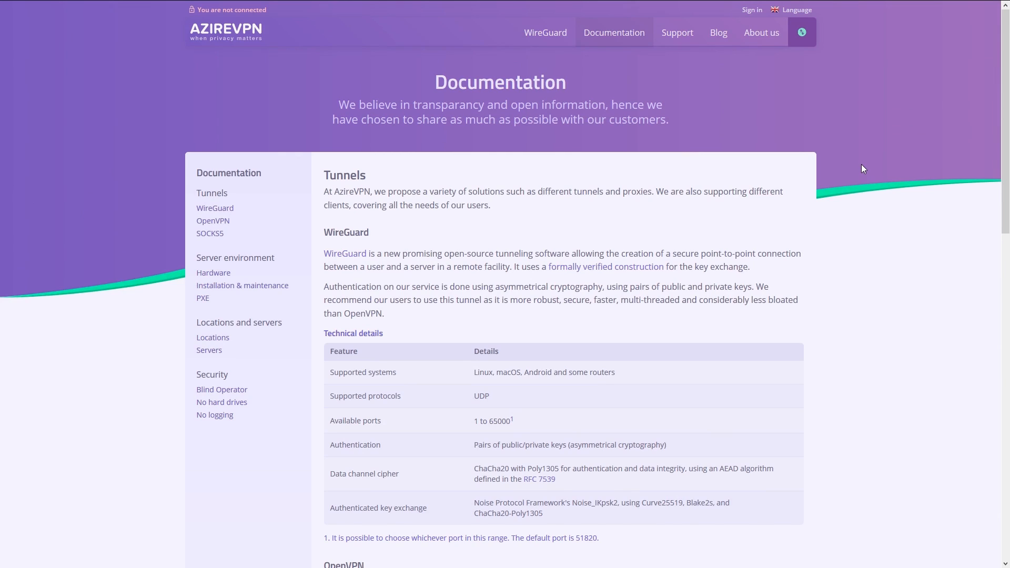
Step: Reach the Frequently Asked Questions page from the Support menu
click(677, 32)
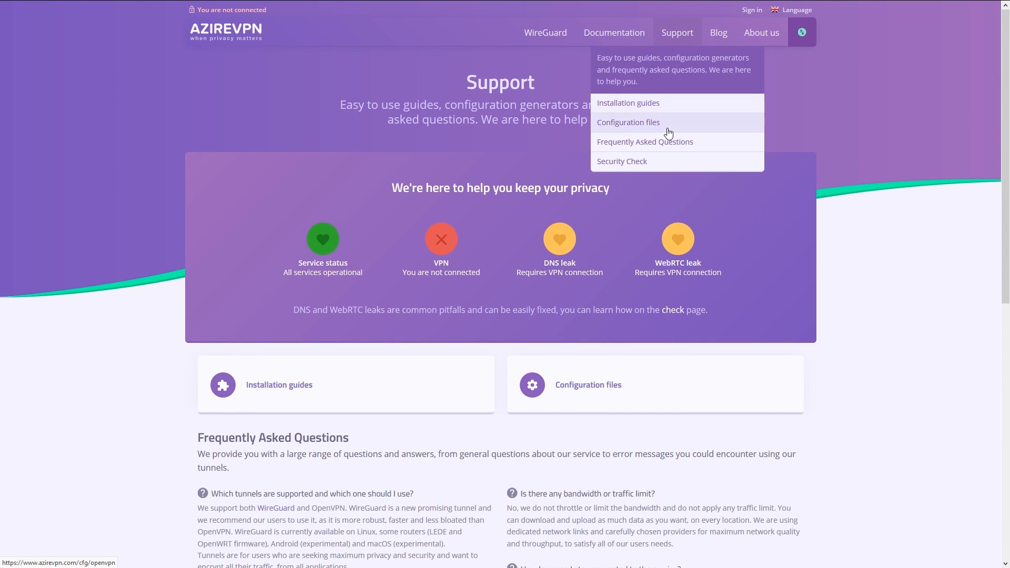
click(645, 142)
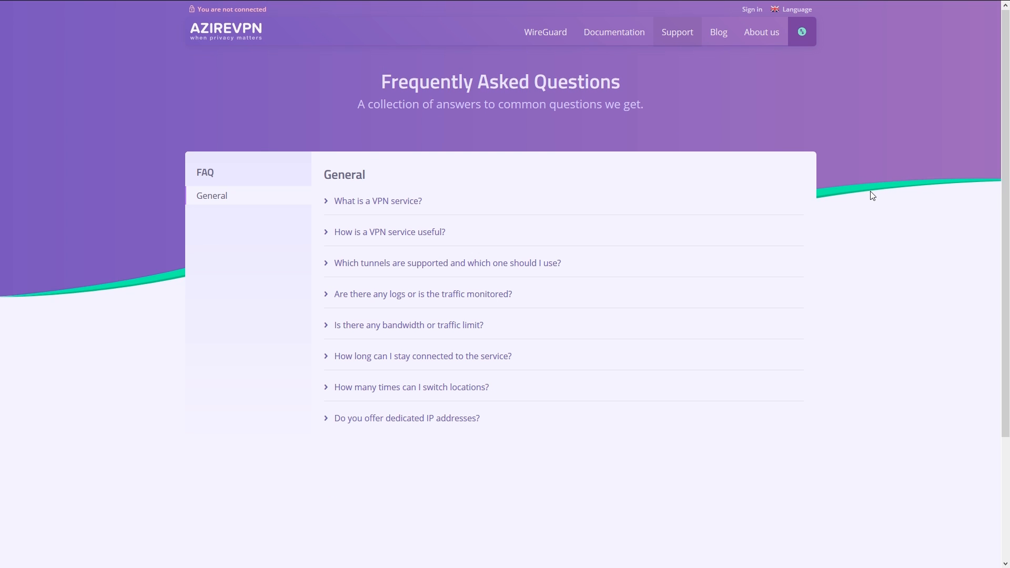
click(226, 31)
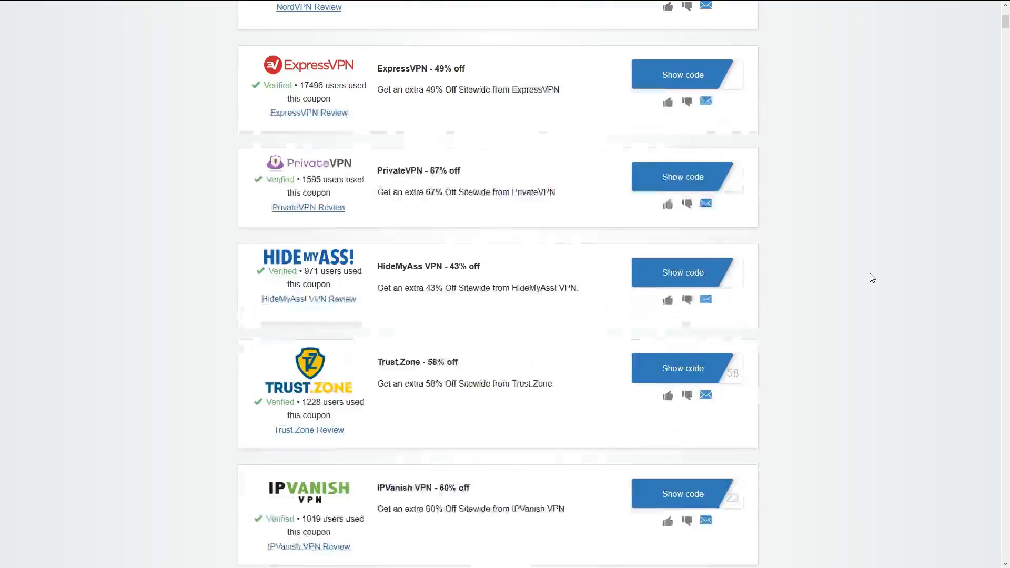
Step: Locate the AzireVPN 30% off offer in the coupon list and reveal its code
scroll(down, 3)
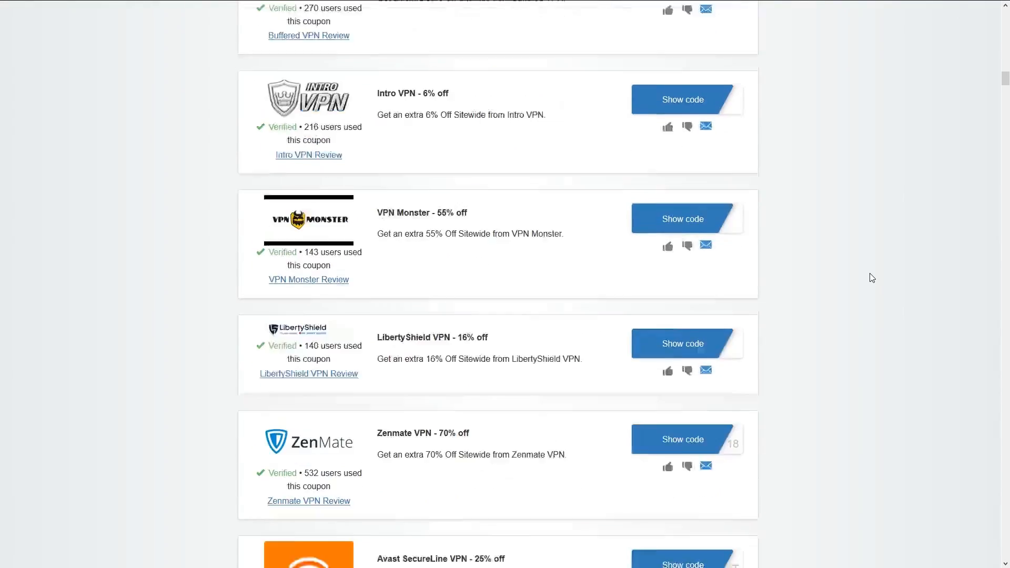
scroll(down, 3)
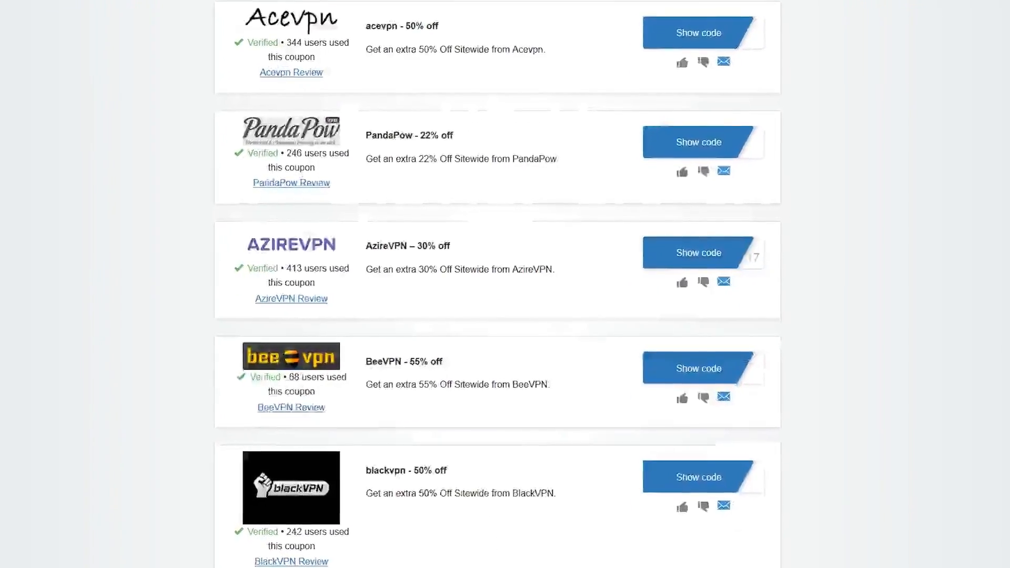
click(699, 253)
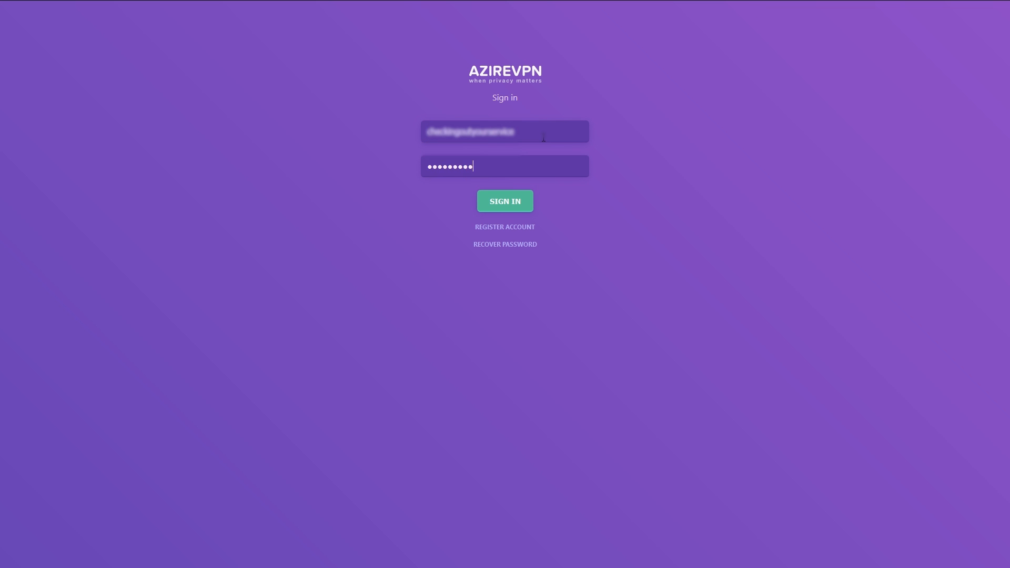
Step: Sign in to the AzireVPN account and look at the dashboard and Order page
click(504, 200)
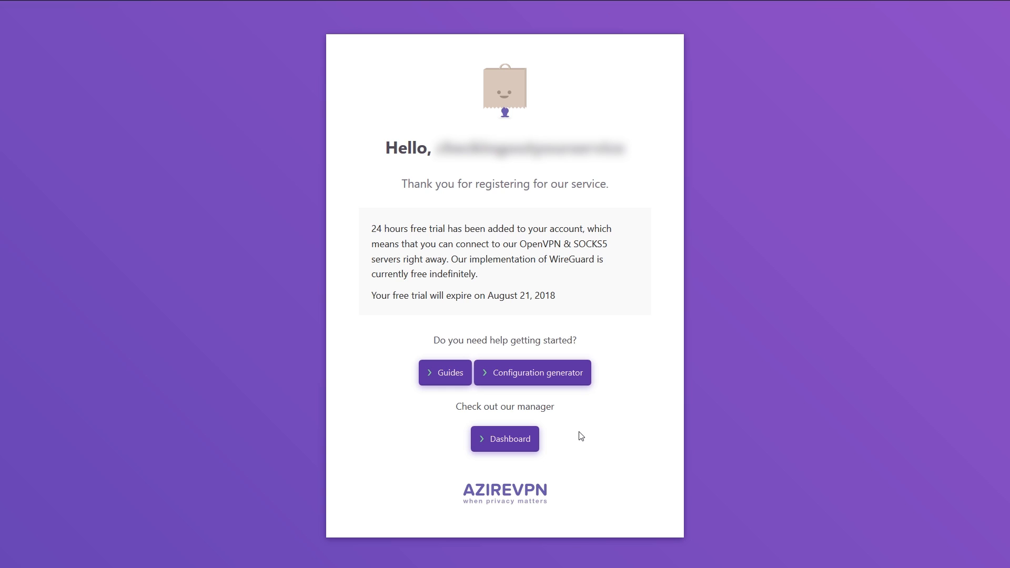
click(505, 439)
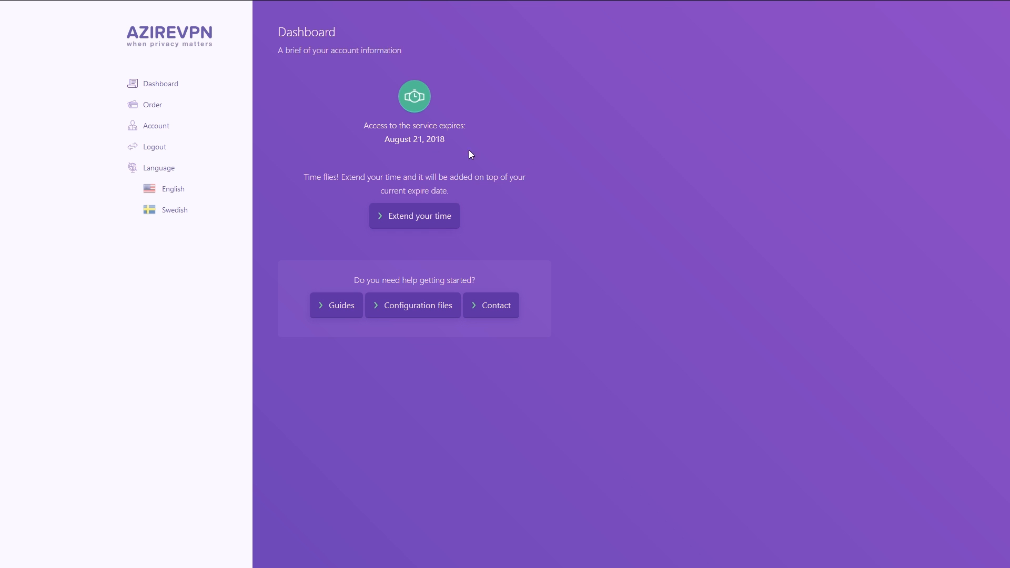
mouse_move(149, 84)
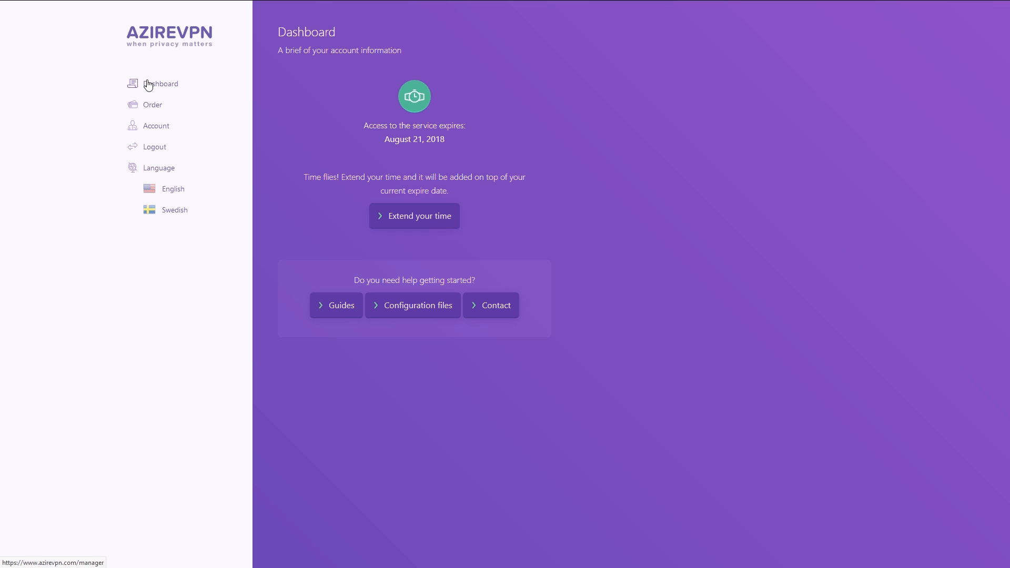
click(153, 106)
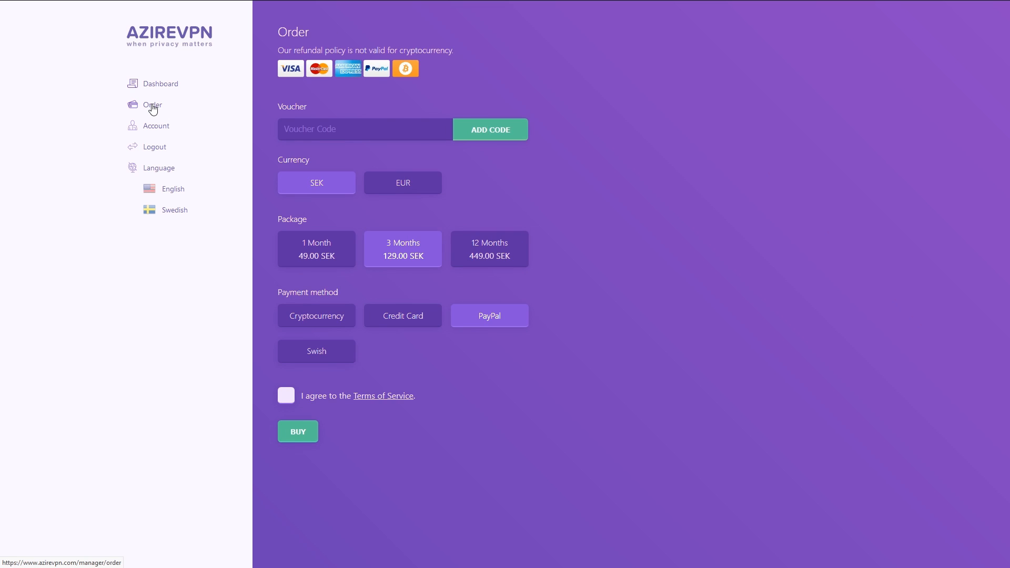
click(297, 432)
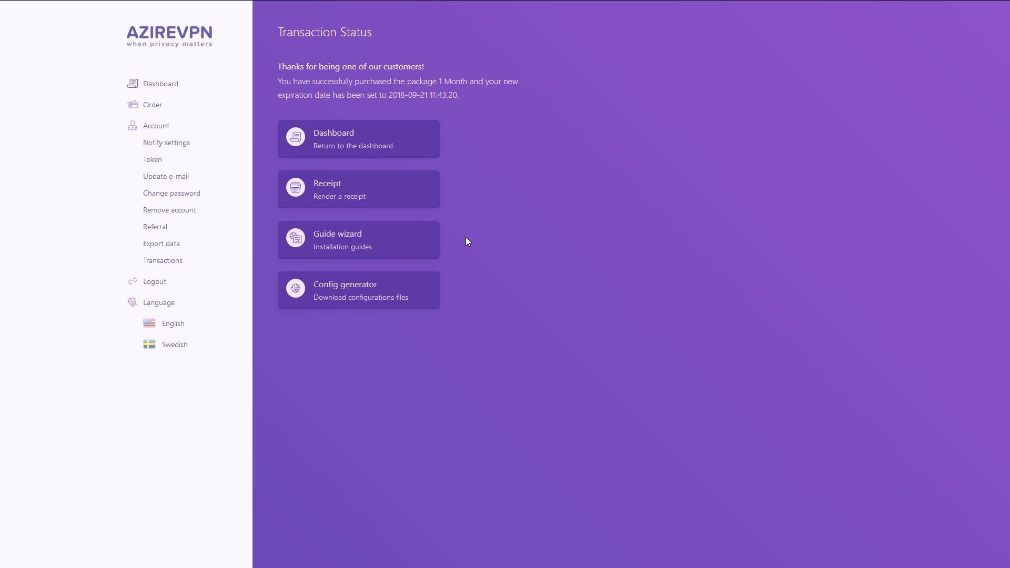
Step: Browse notification and data export pages, then accept the Terms of Service on the order
click(166, 142)
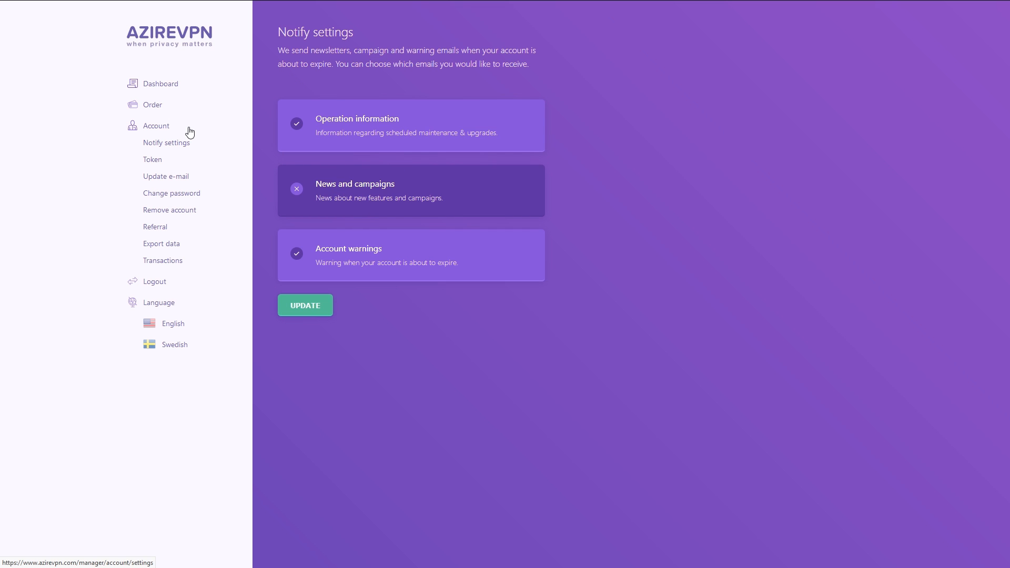
click(163, 243)
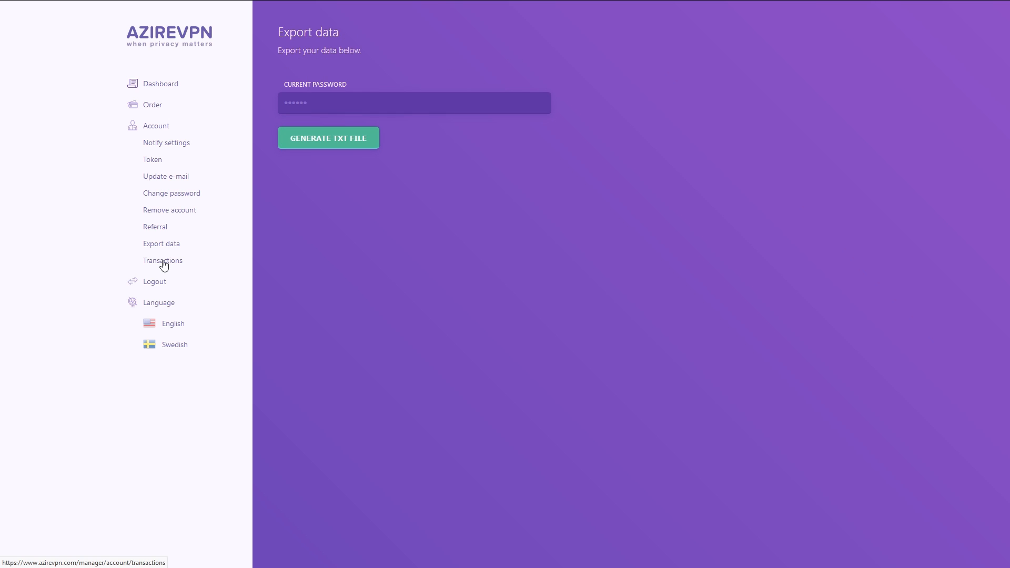
click(153, 105)
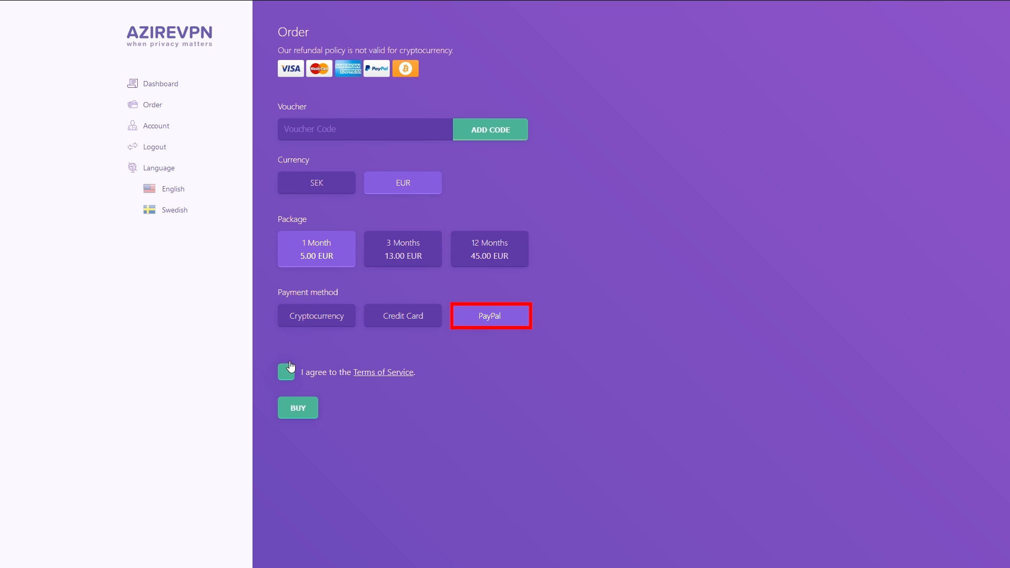
Step: Pay for the 1 Month EUR package via PayPal and reach the configuration generator
click(297, 408)
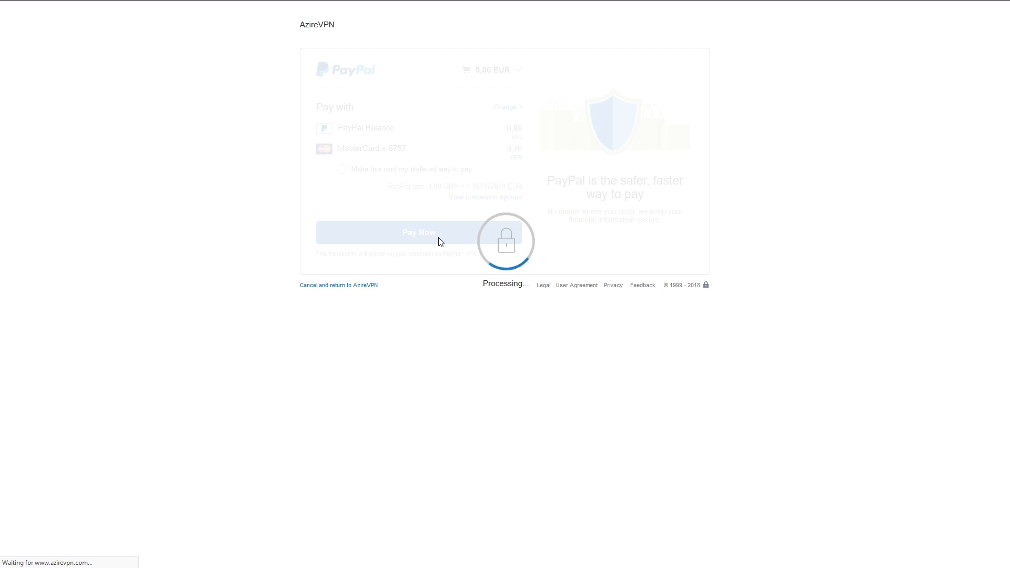
click(417, 232)
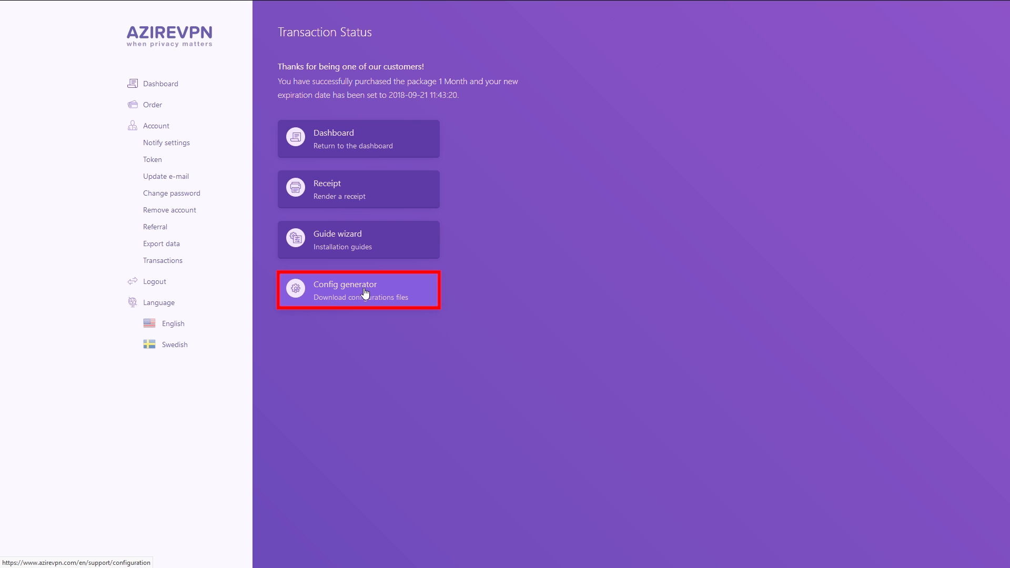
click(358, 290)
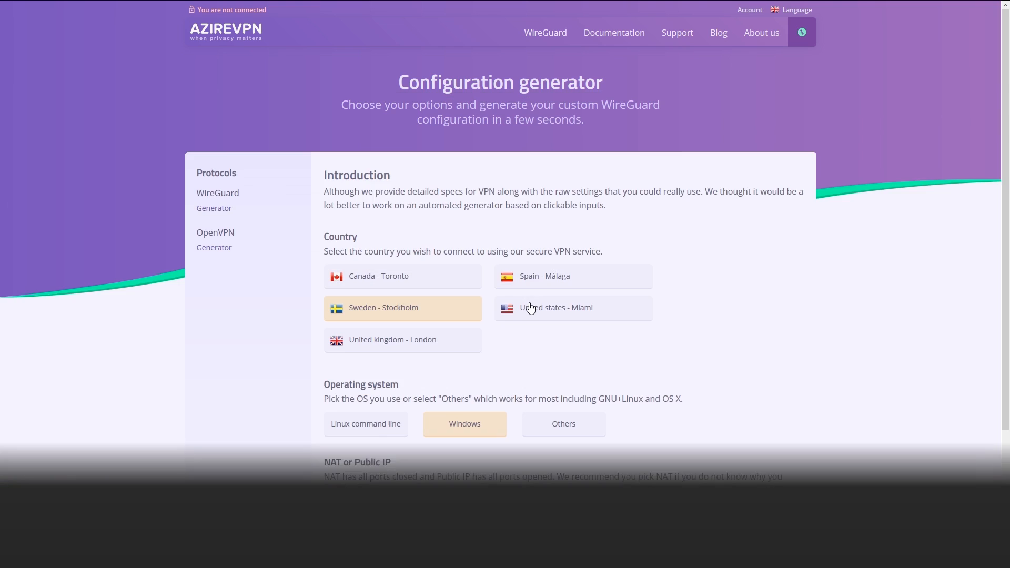
Step: Choose the United States – Miami server and show the advanced configuration options
click(572, 307)
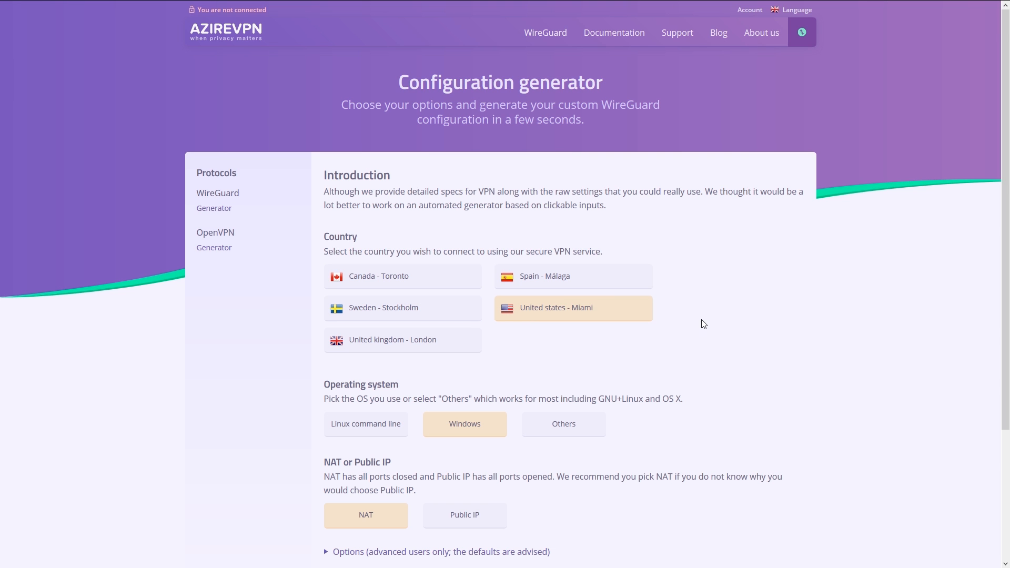
scroll(down, 3)
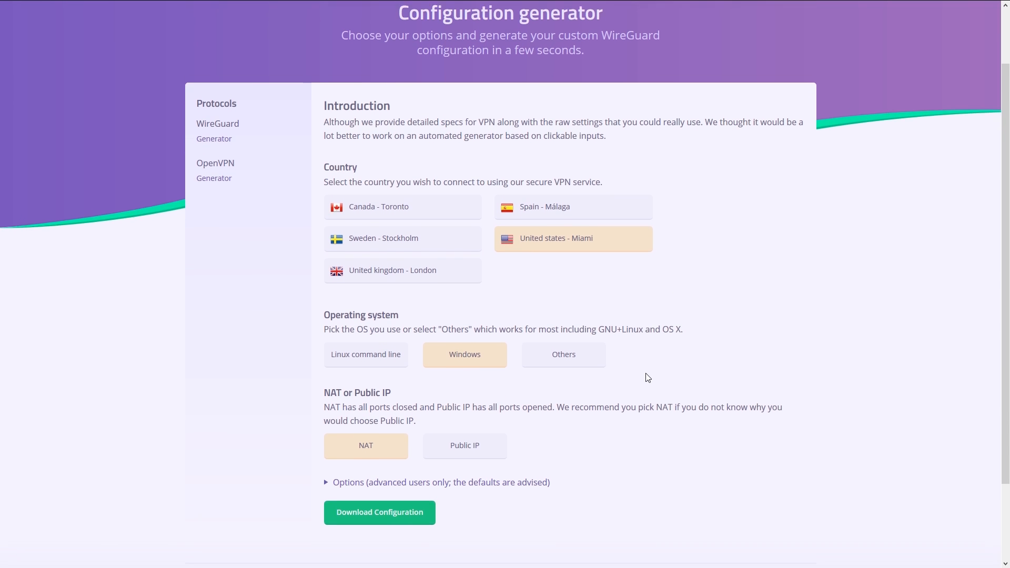
scroll(down, 3)
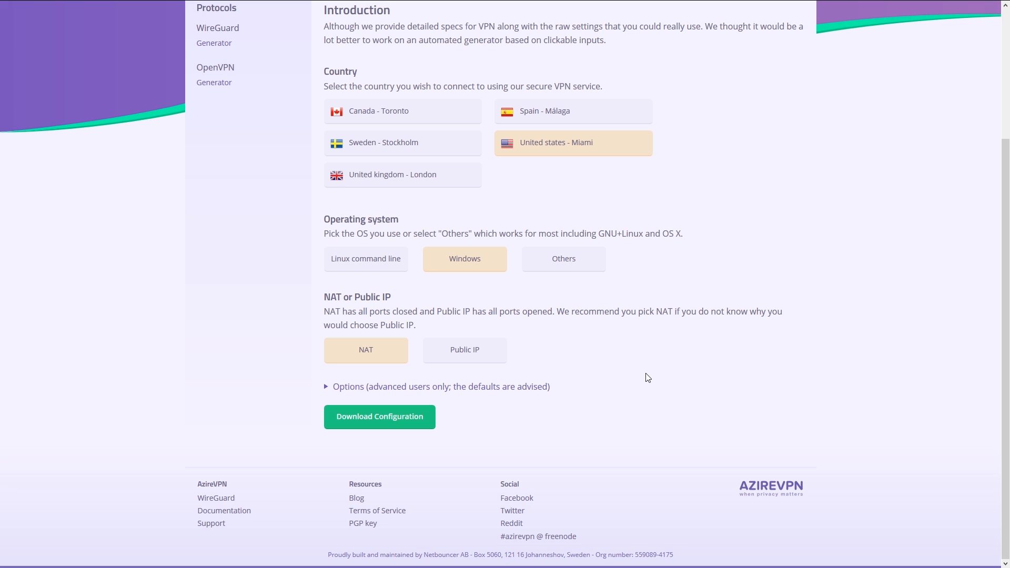
click(441, 386)
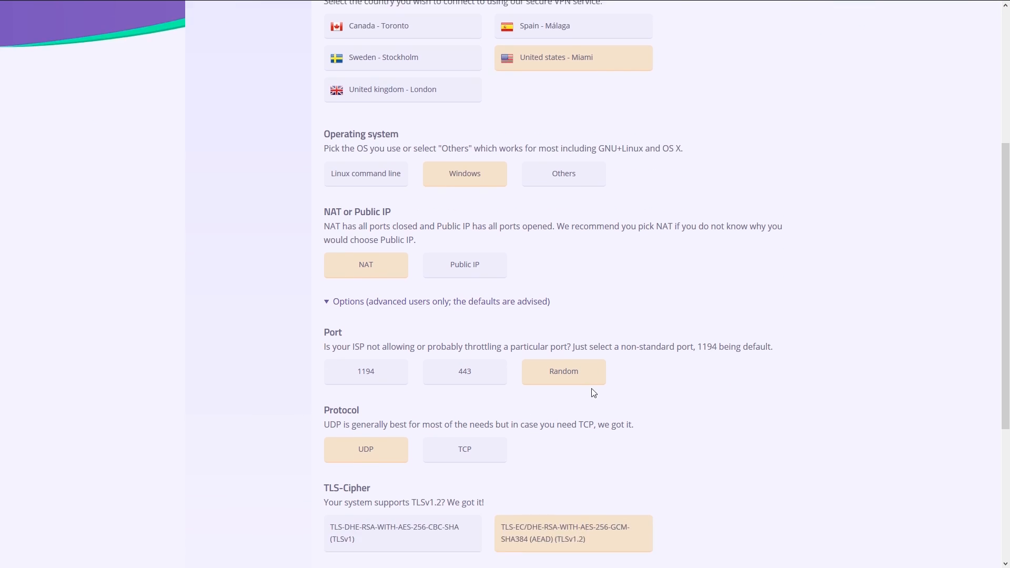
scroll(down, 3)
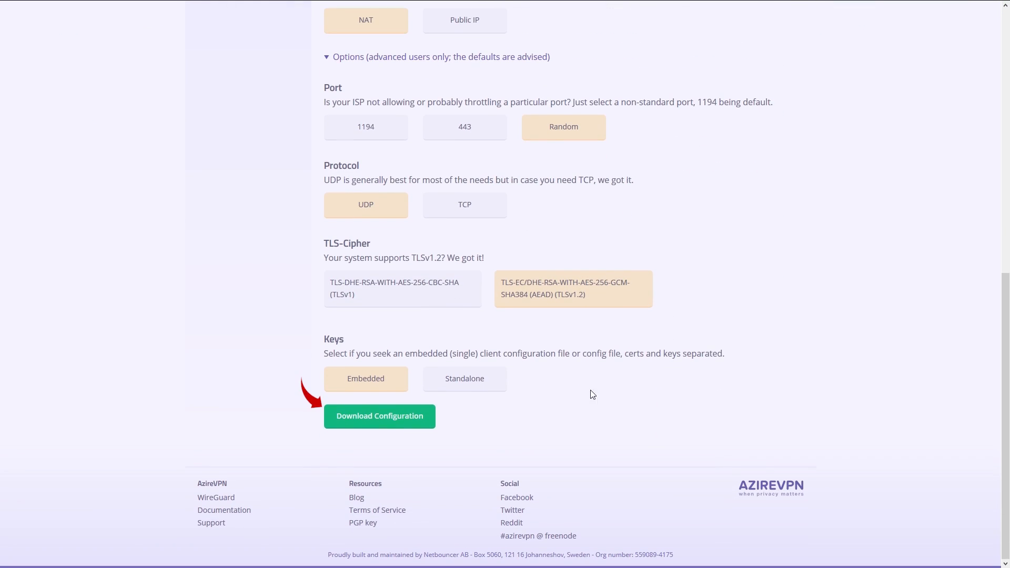
Step: Download the AzireVPN-us.ovpn configuration and save the file in Firefox
click(380, 416)
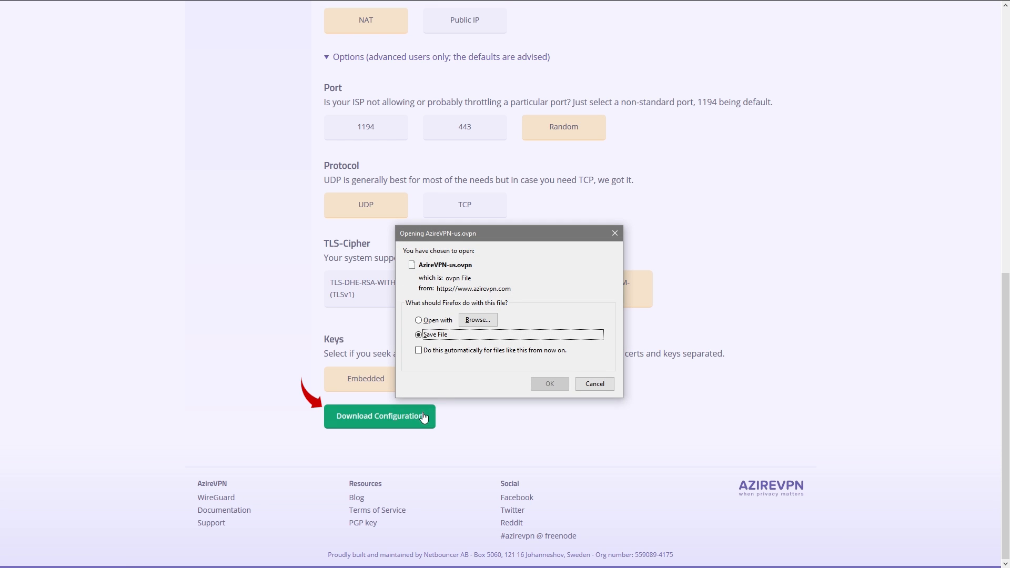
click(549, 383)
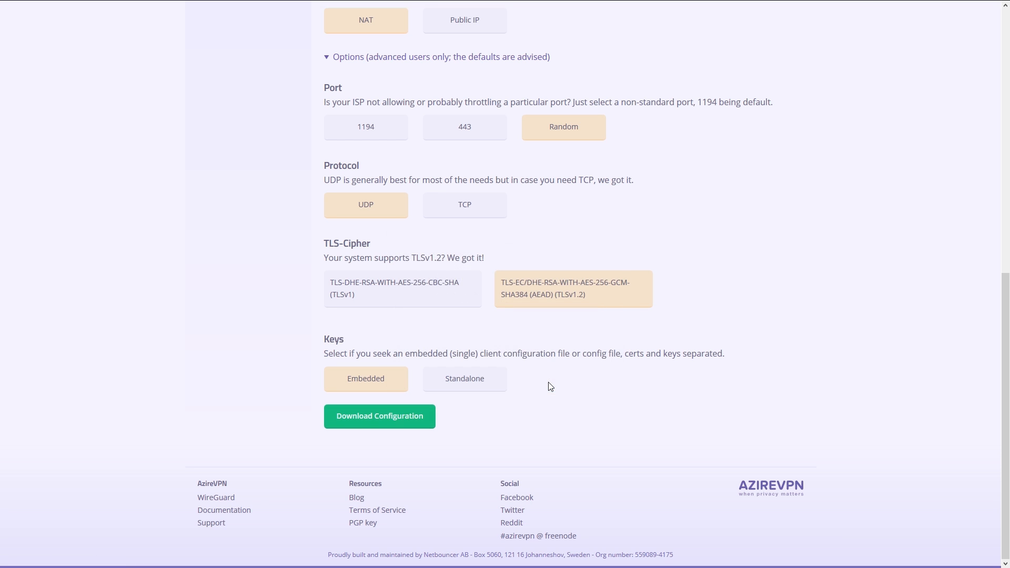
scroll(up, 3)
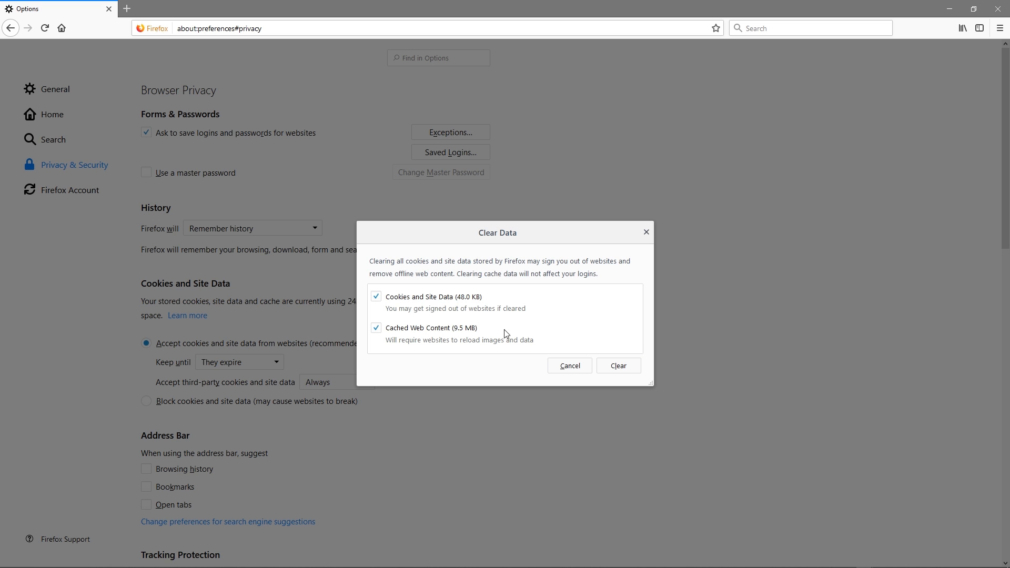
Step: Clear Firefox's cookies, site data and cached web content
click(617, 366)
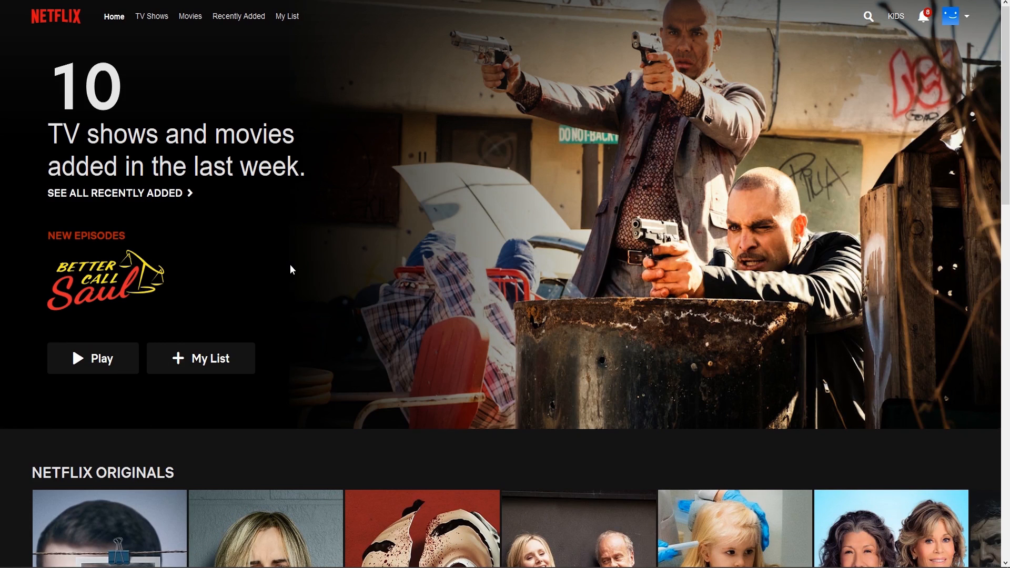
Step: Browse Netflix TV Shows and search for 'the walking dead'
click(150, 16)
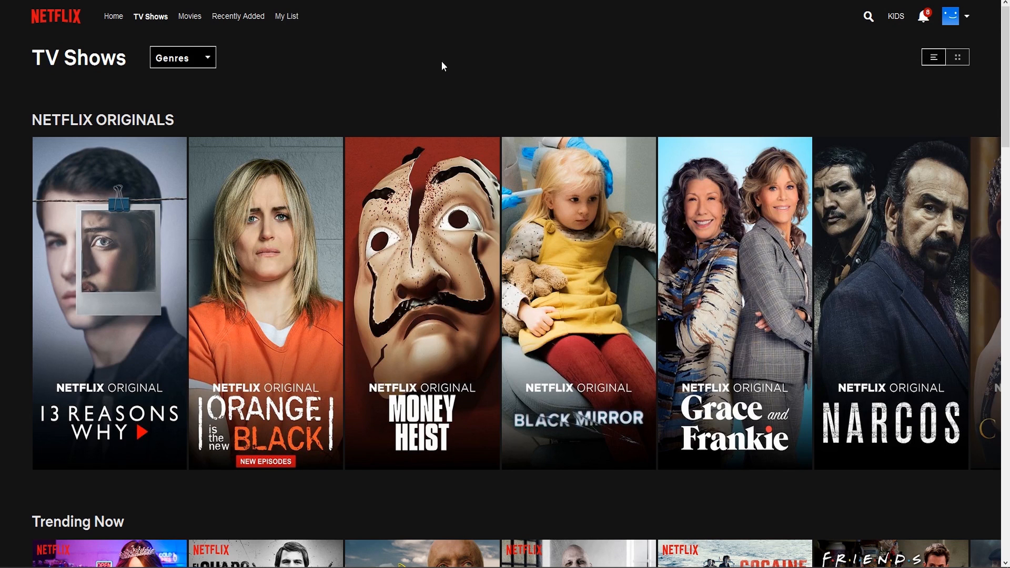
mouse_move(868, 17)
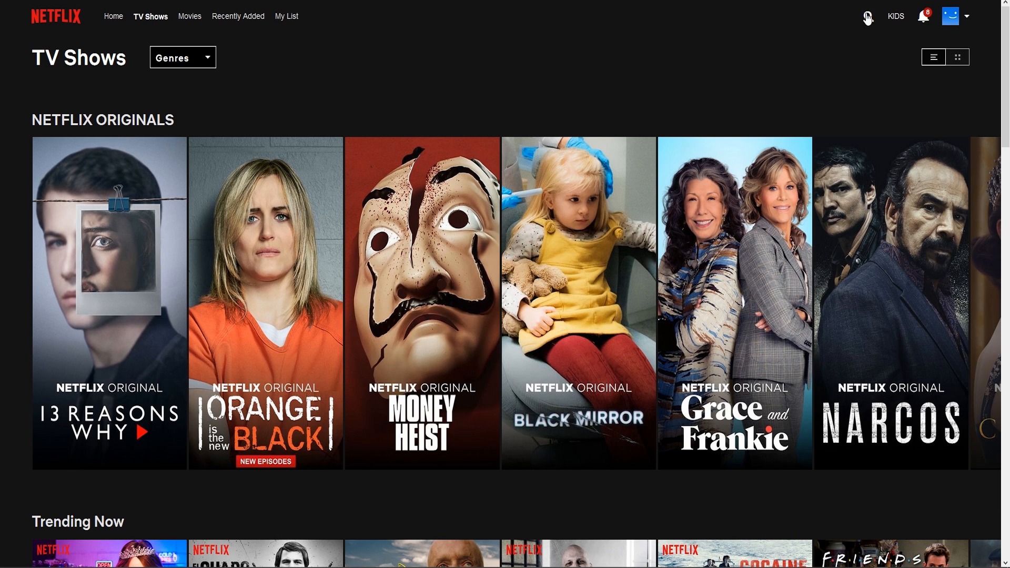
text(the walking dead)
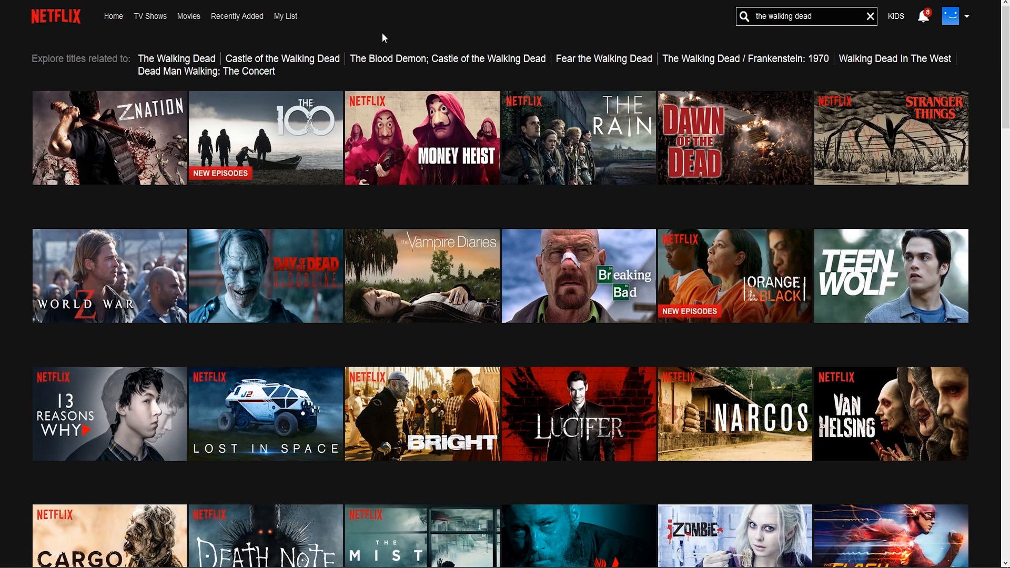
click(175, 59)
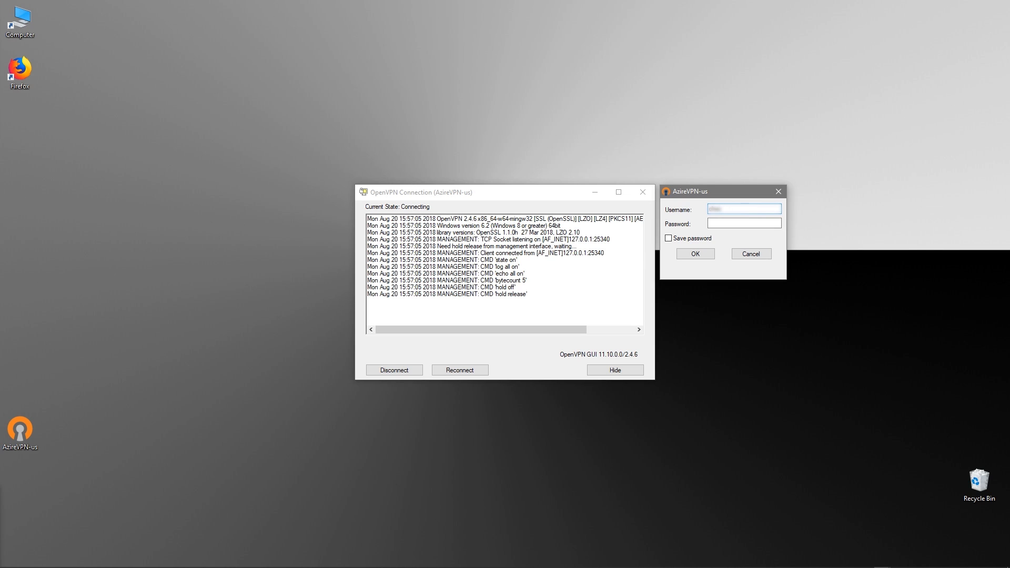
Step: Submit username and password in the AzireVPN-us OpenVPN dialog to bring up the tunnel
text(username)
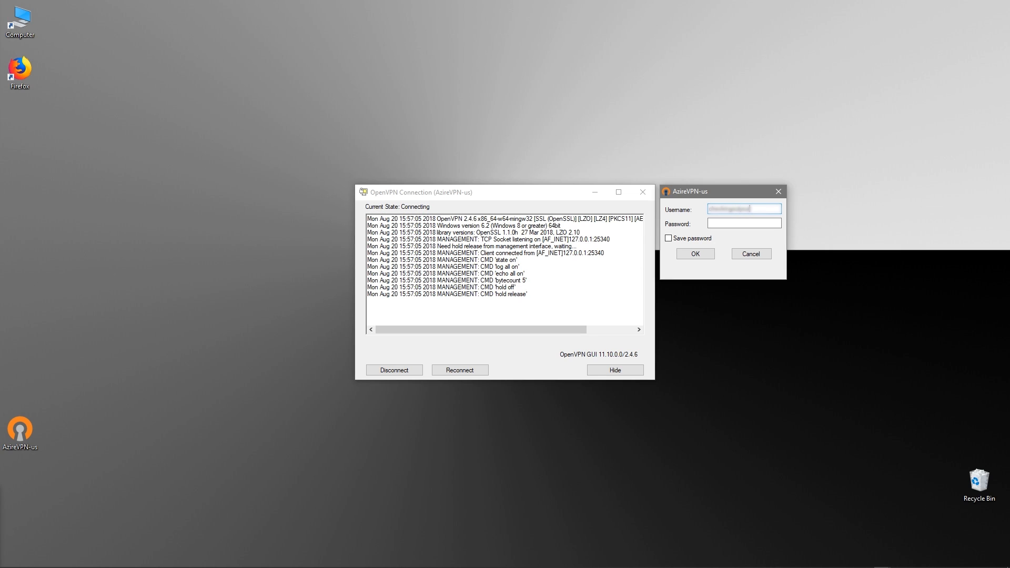
click(744, 223)
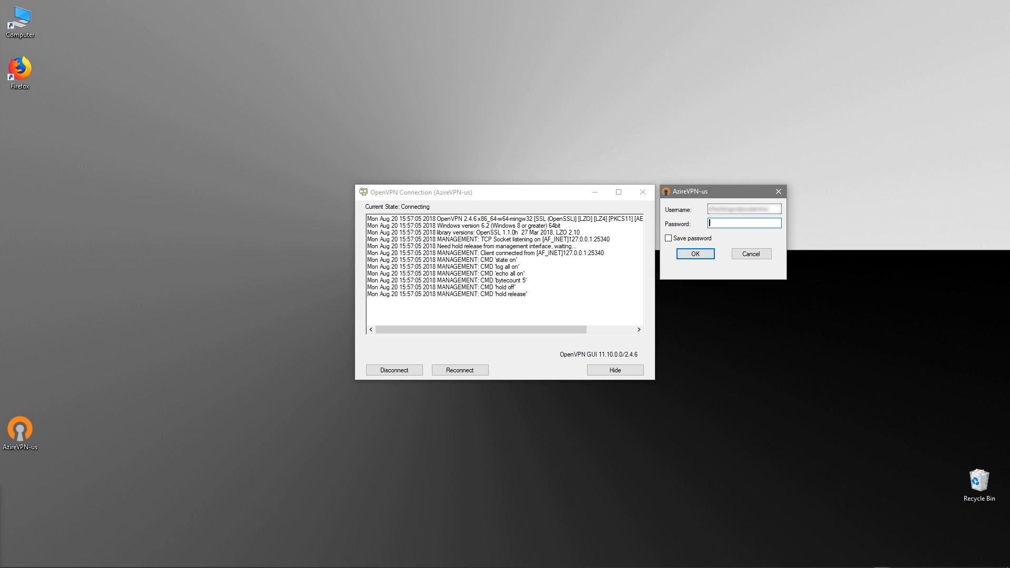
text(password)
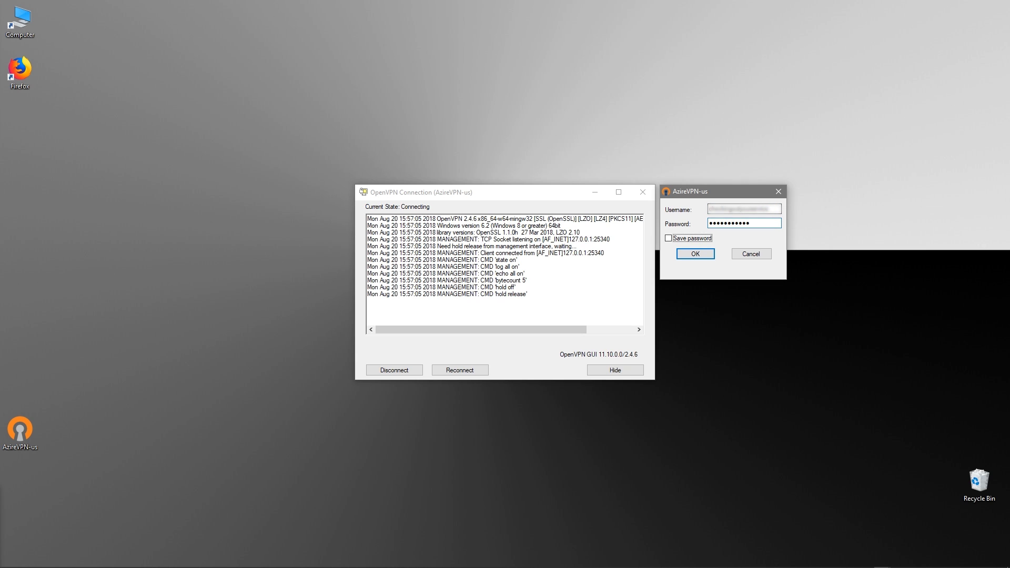
click(695, 254)
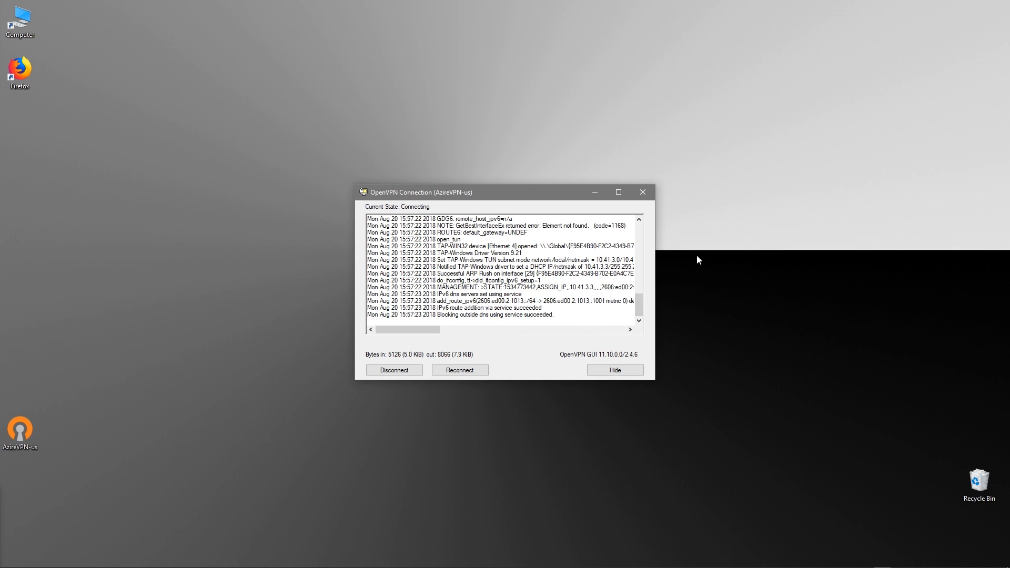
click(613, 370)
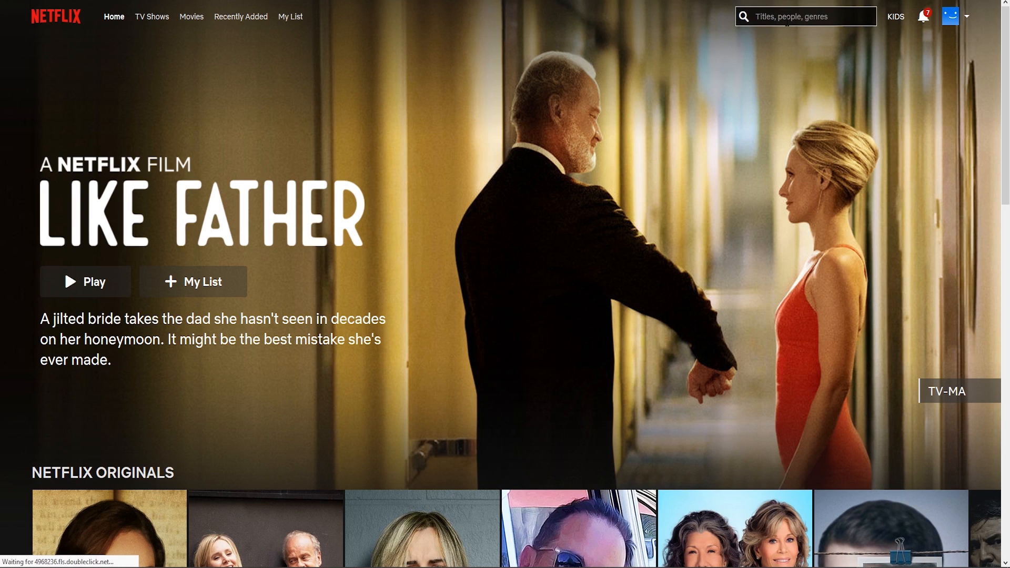
Step: Search 'the walking dead', briefly play the episode to confirm streaming, then leave the player
text(the walking dead)
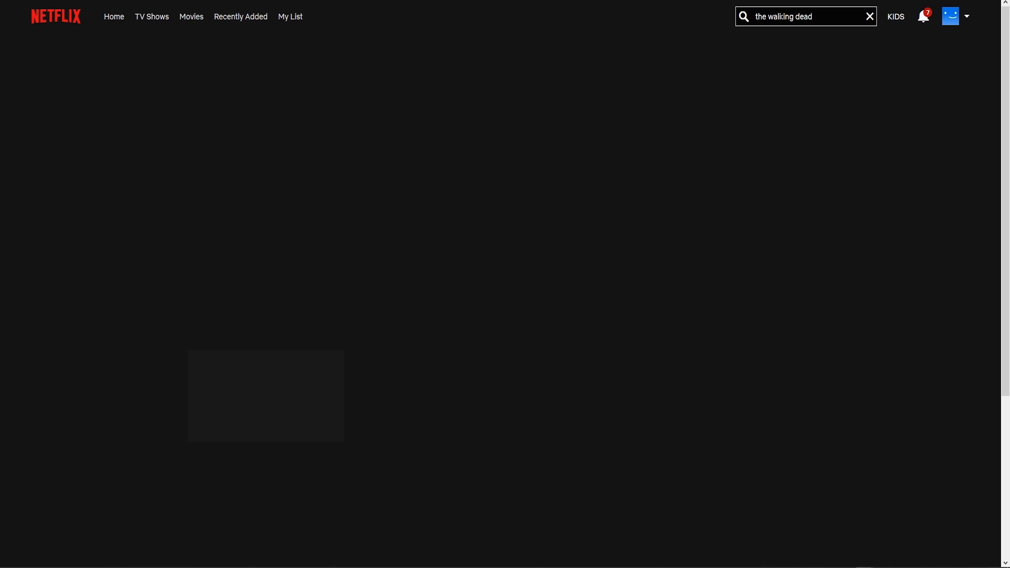
click(266, 396)
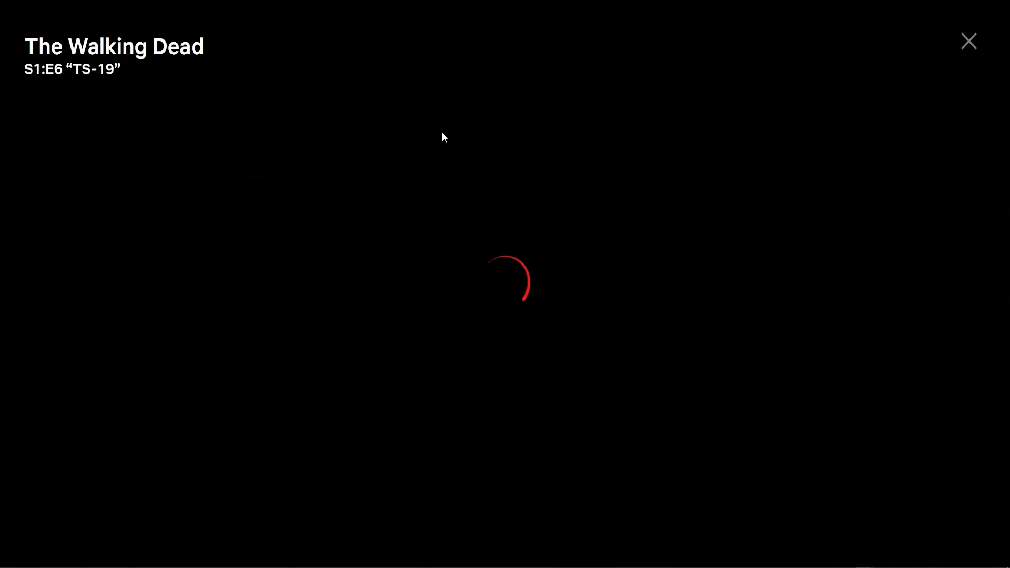
click(969, 41)
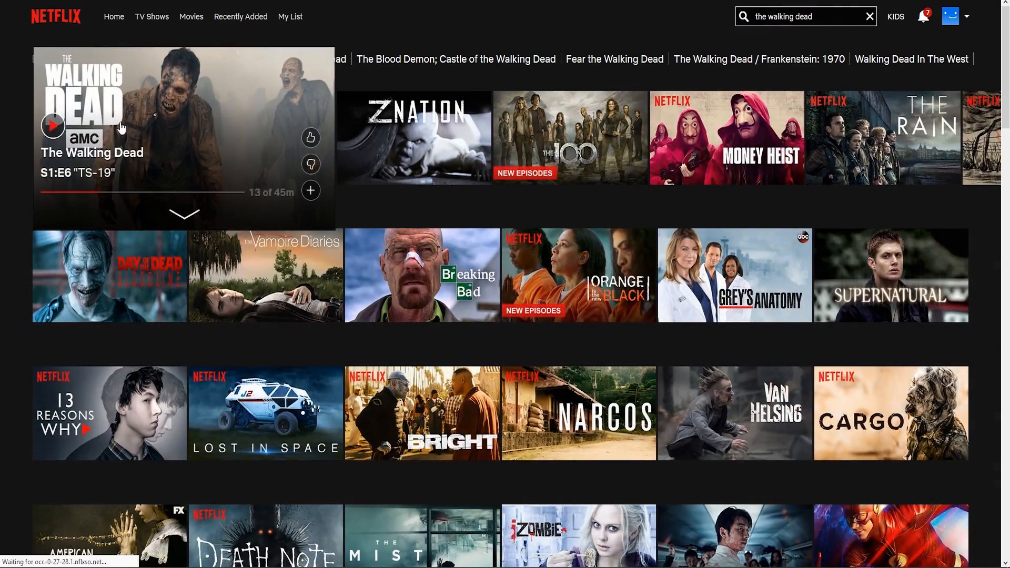
click(184, 214)
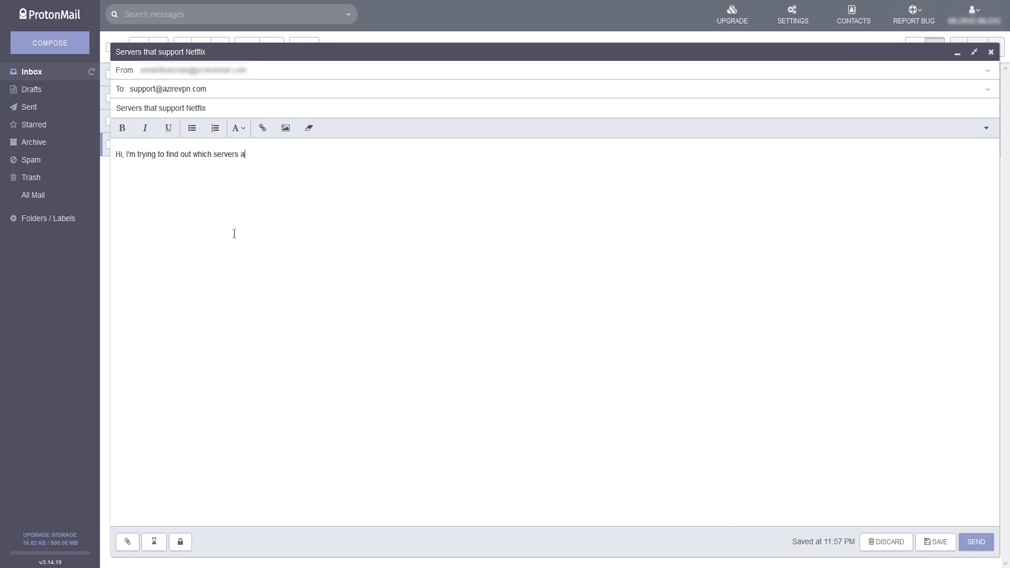
Step: Finish the body text asking which servers are best for streaming Netflix shows, ending with 'you!'
text(re the best for streaming shows from)
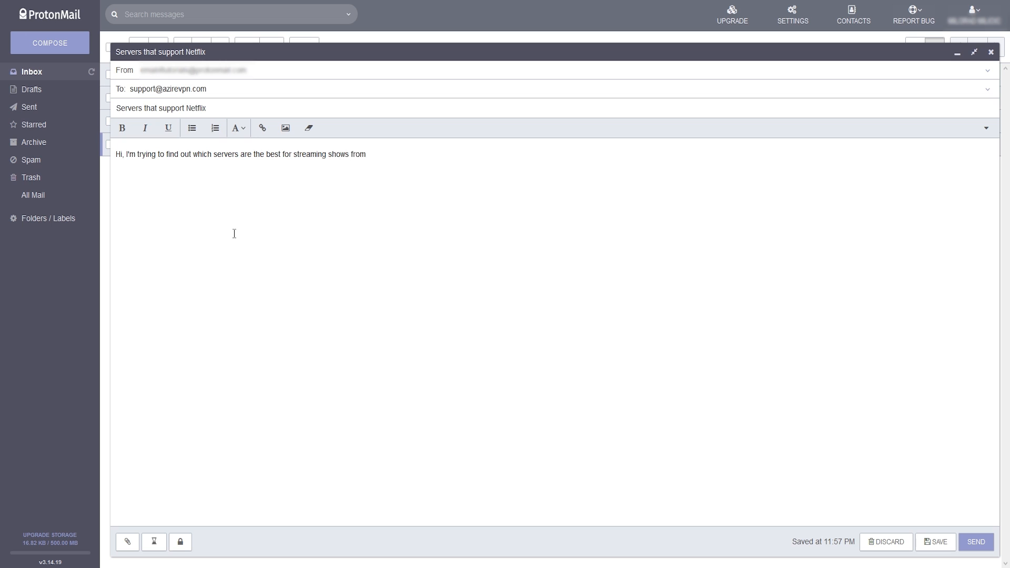
text(Netflix. If you could help, that would be great.)
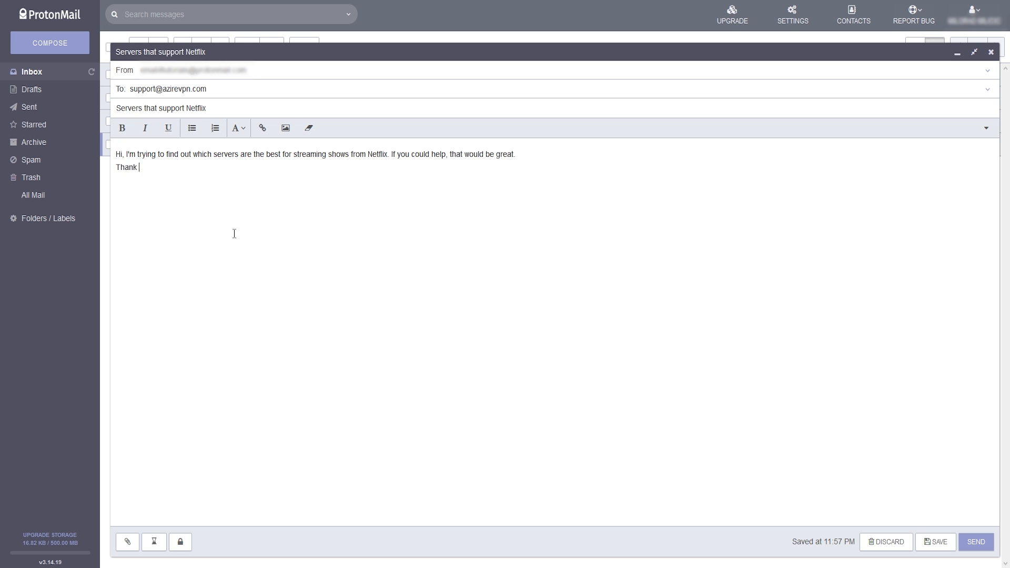
text(you!)
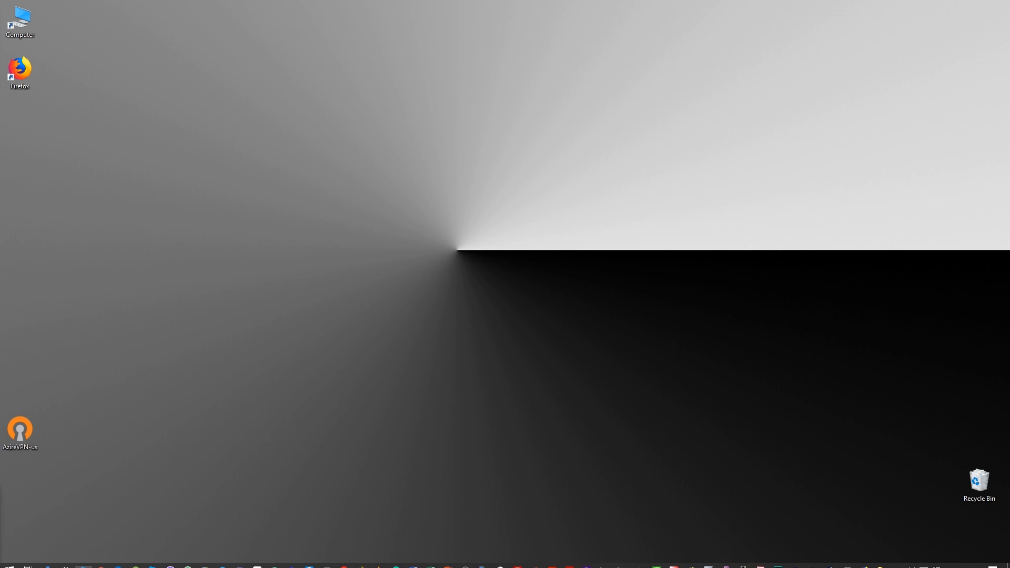
mouse_move(501, 272)
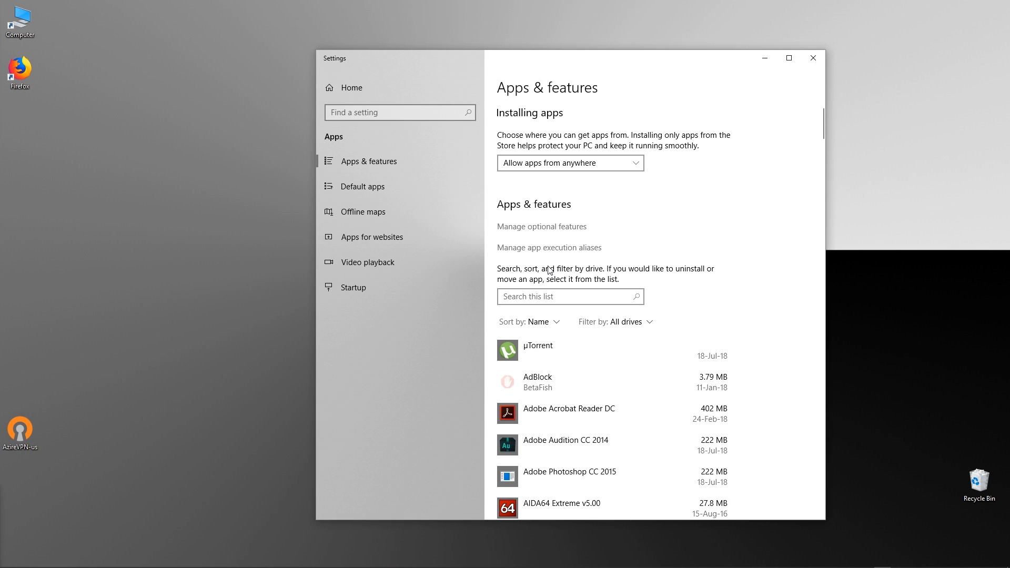
Step: Search the apps list for 'openvpn' and select OpenVPN 2.4.6-I602
text(op)
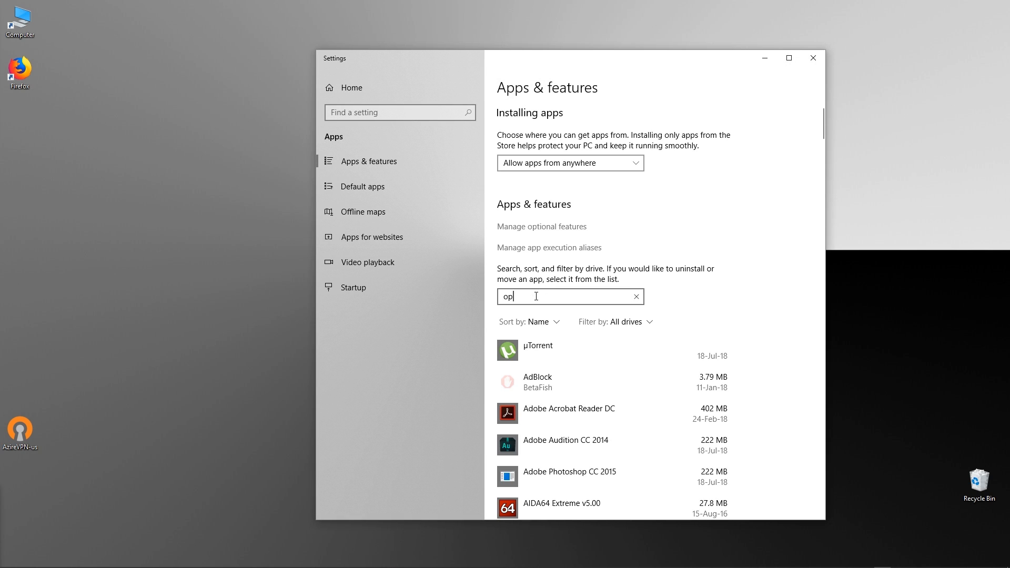
text(envpn)
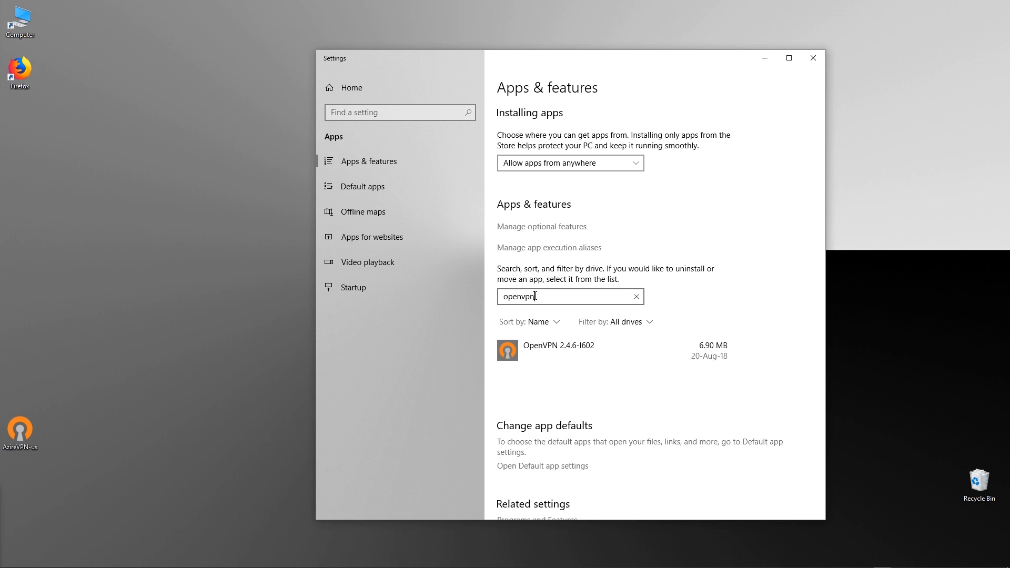
click(580, 346)
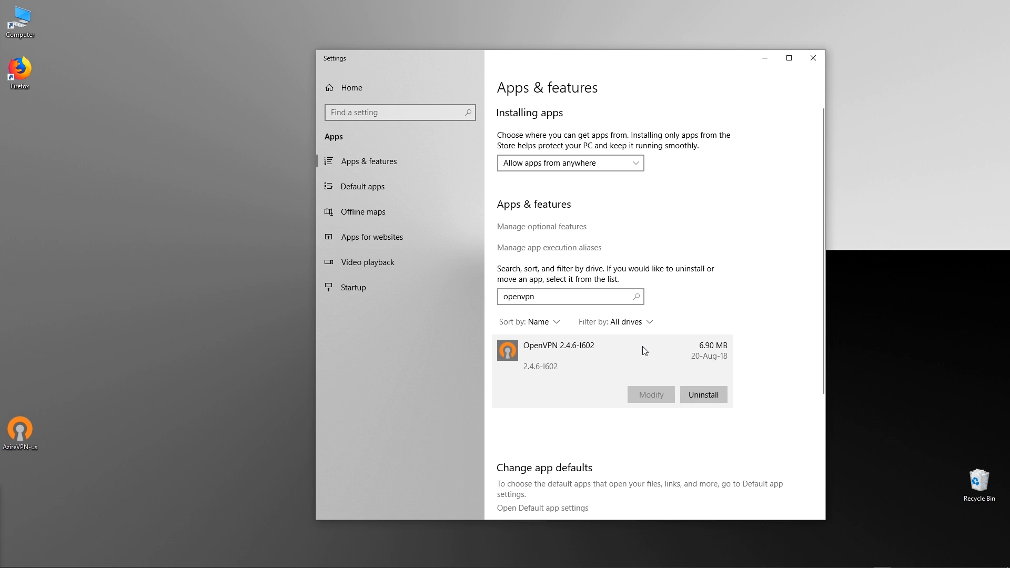
mouse_move(740, 385)
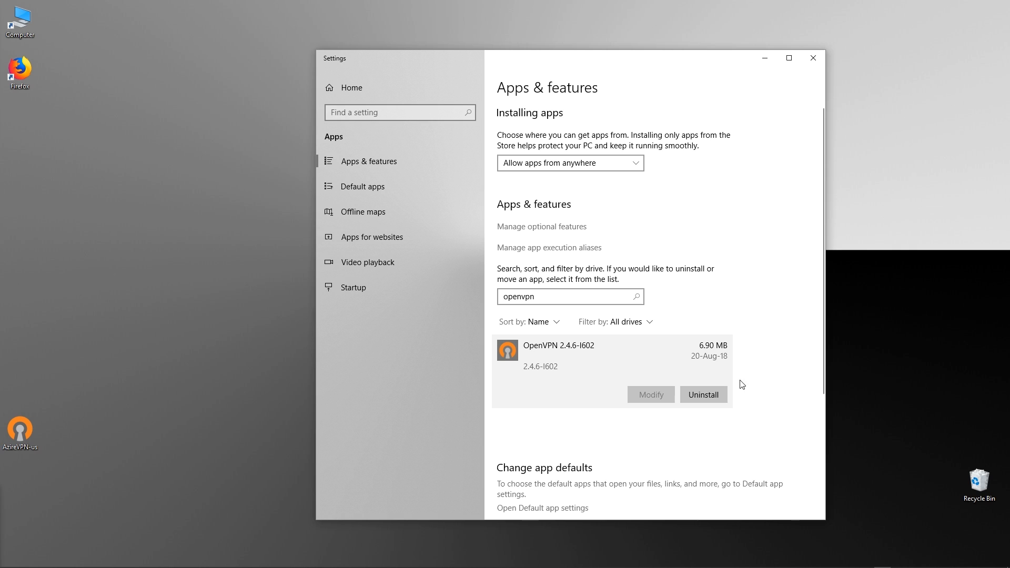
Step: Uninstall OpenVPN through the wizard, finish it, and close Settings
click(704, 395)
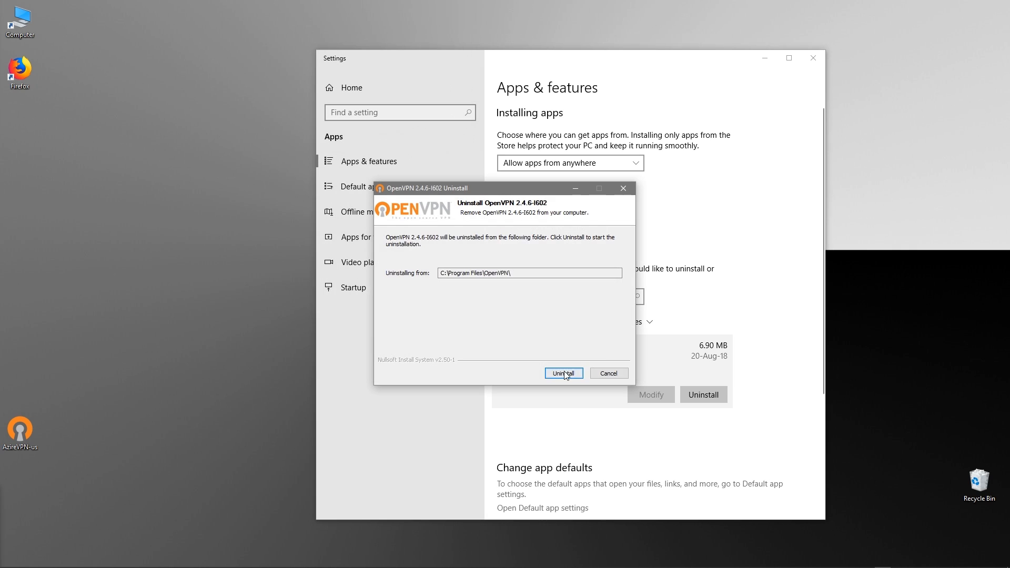
click(563, 372)
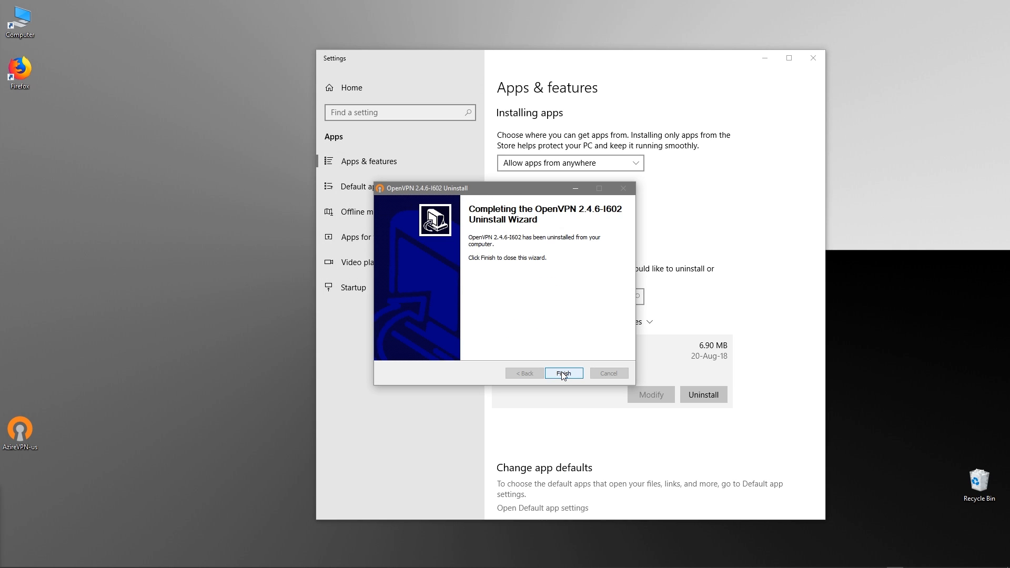
click(563, 372)
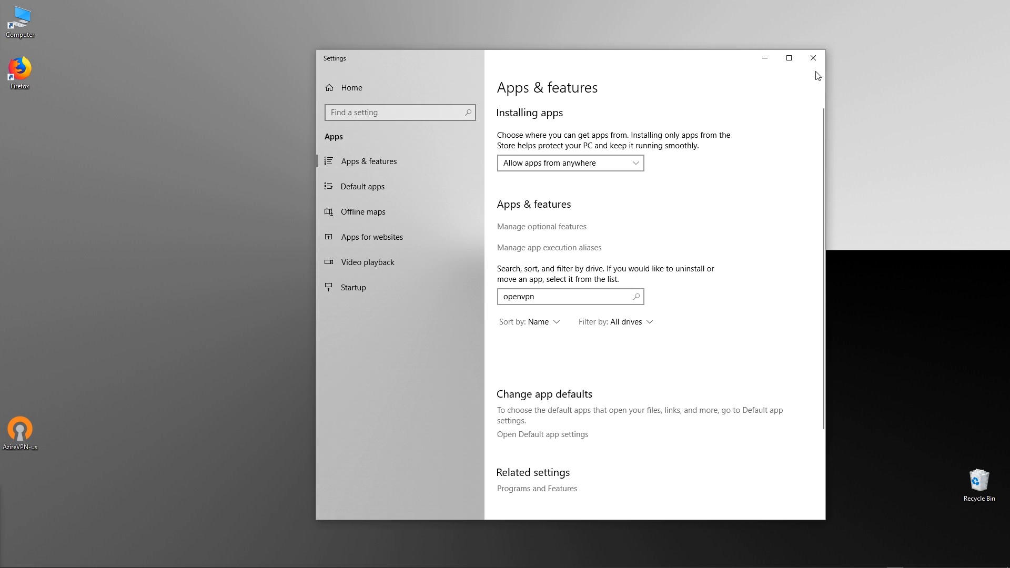
click(812, 57)
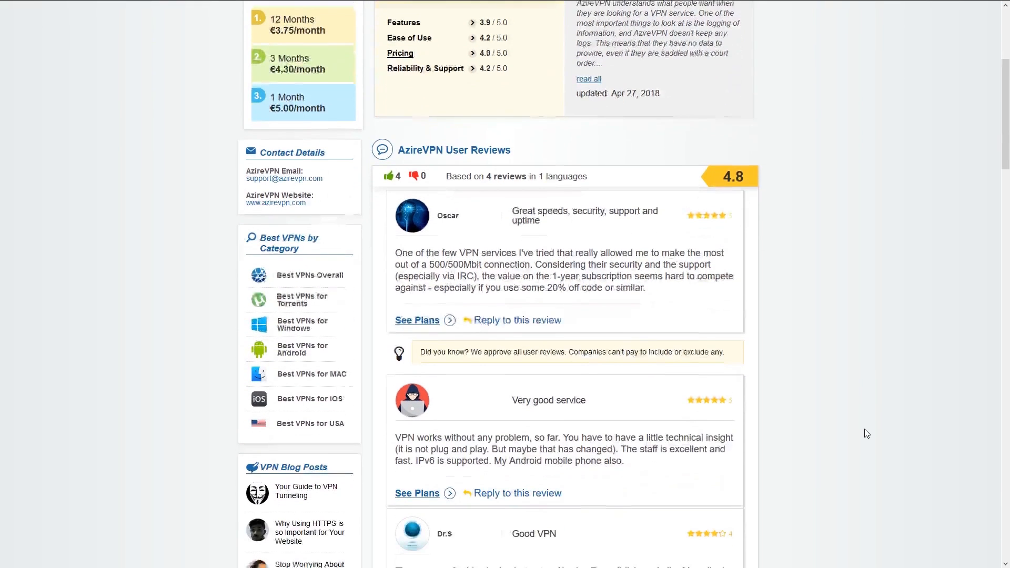
scroll(down, 3)
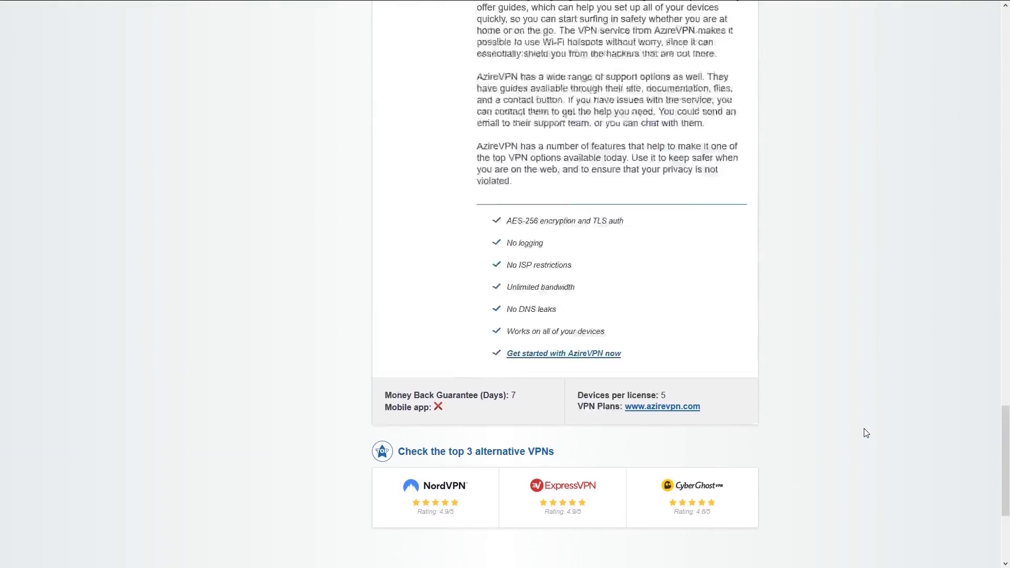
scroll(up, 3)
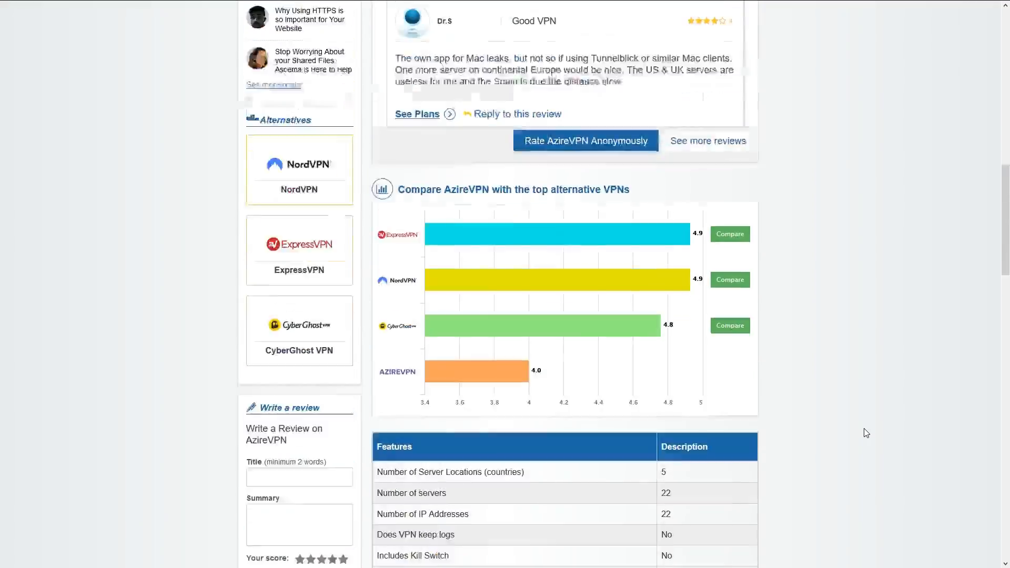
scroll(up, 3)
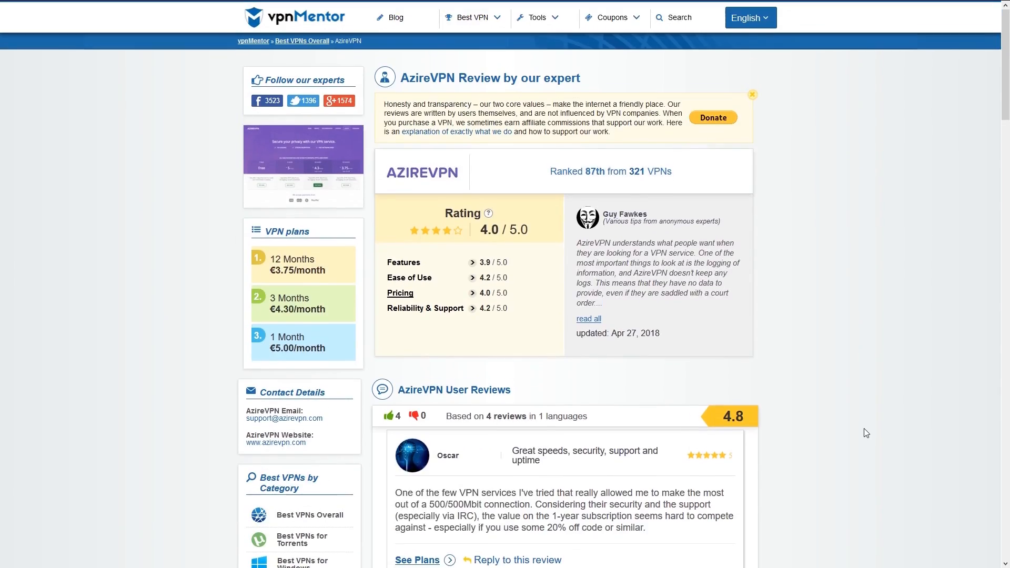